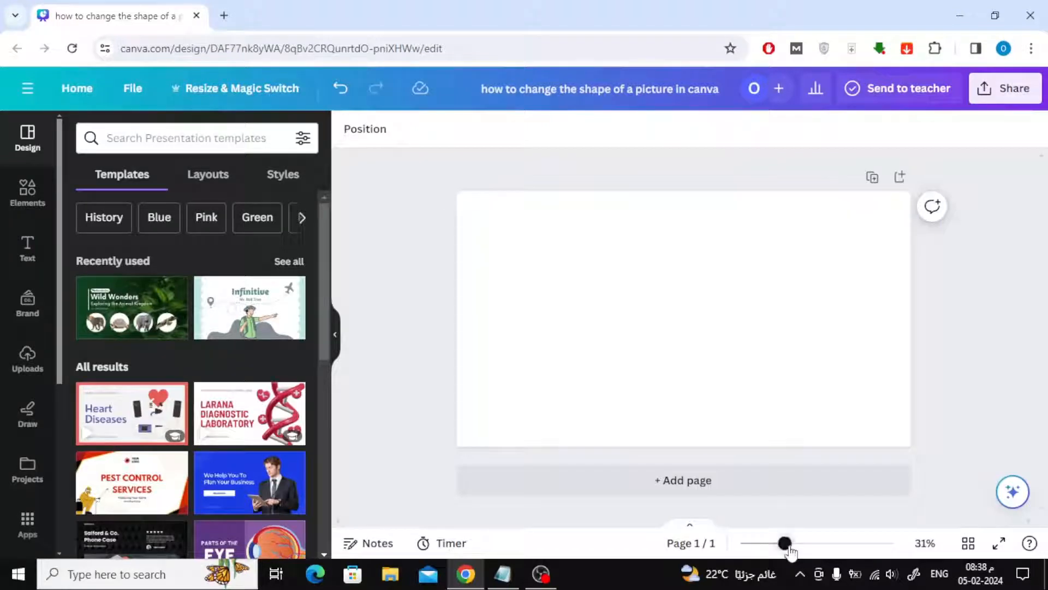
Zoom the blank page view in slightly and show the Text panel beside it
drag(784, 542, 789, 543)
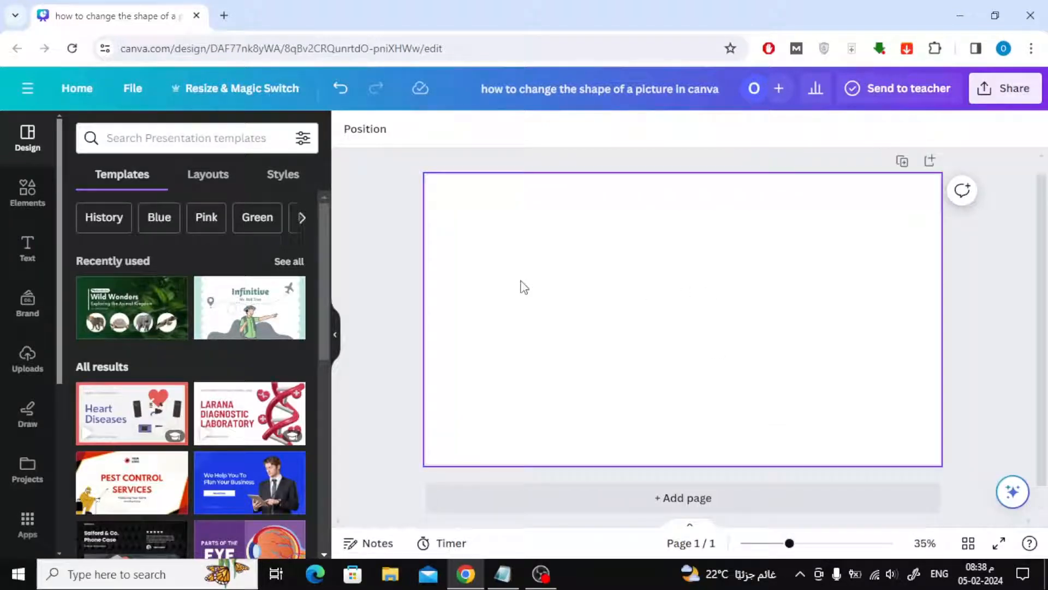
click(374, 256)
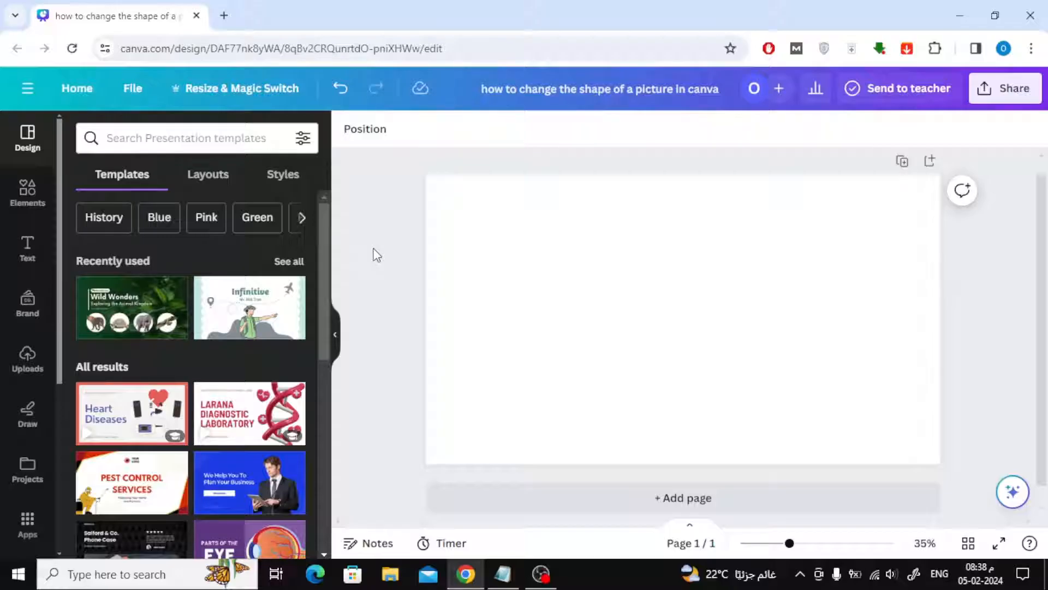
click(26, 248)
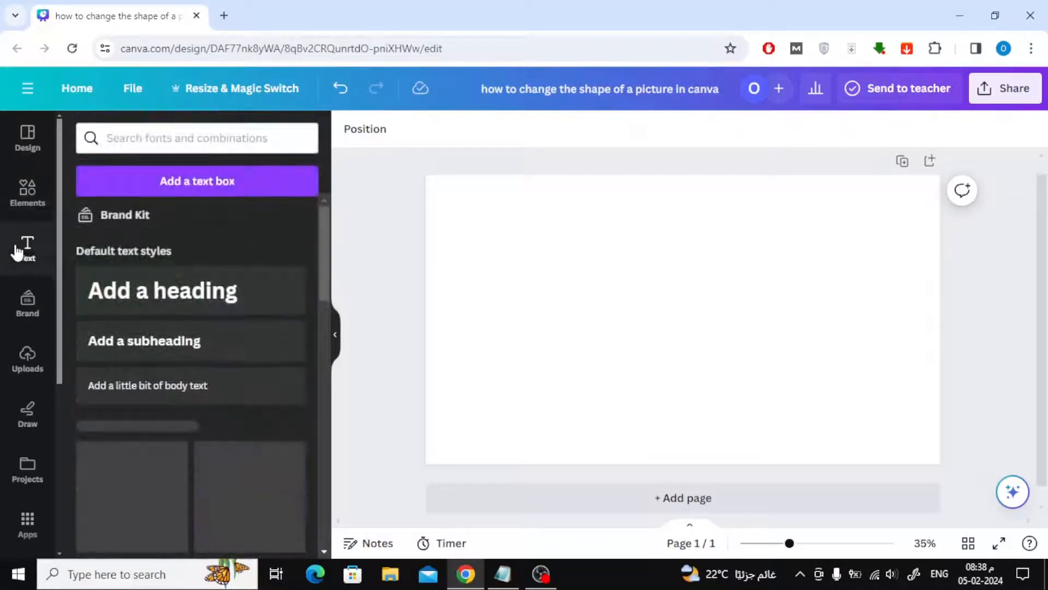
Add a heading reading 'letters' in Anton font, set to all capitals
click(162, 290)
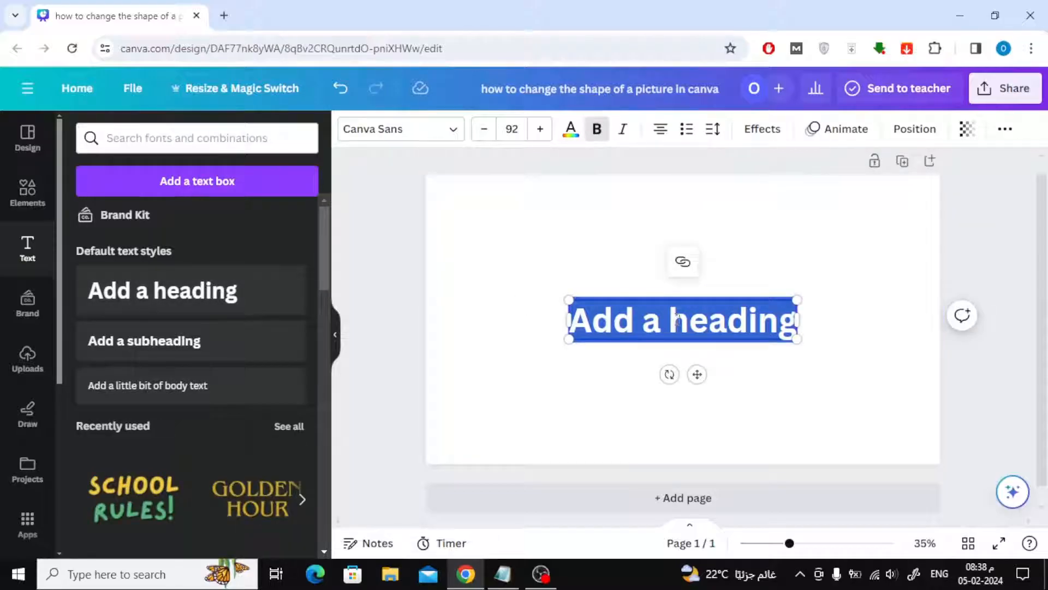
text(letters)
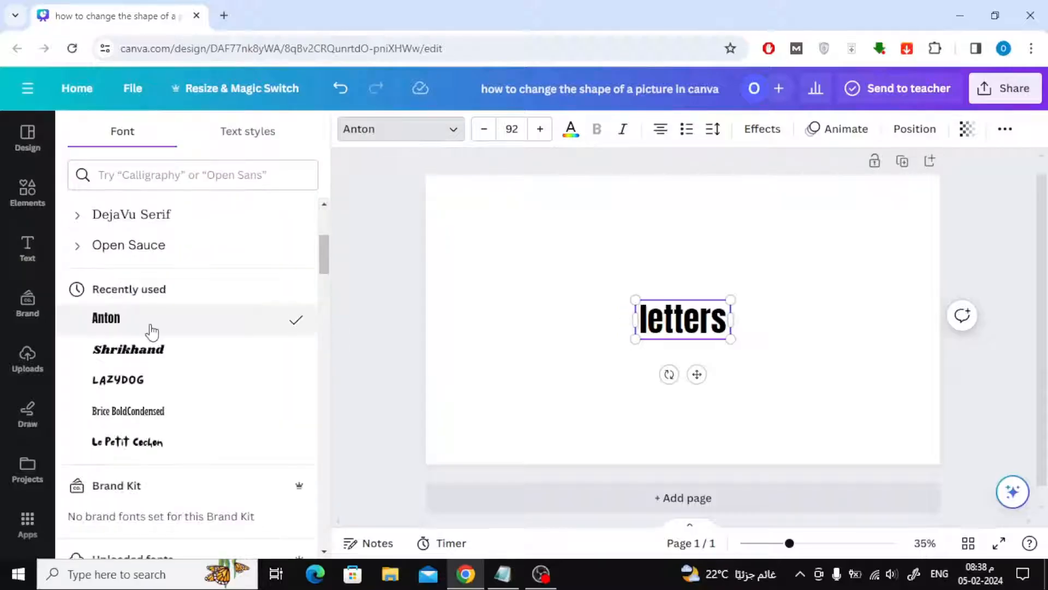
click(1004, 129)
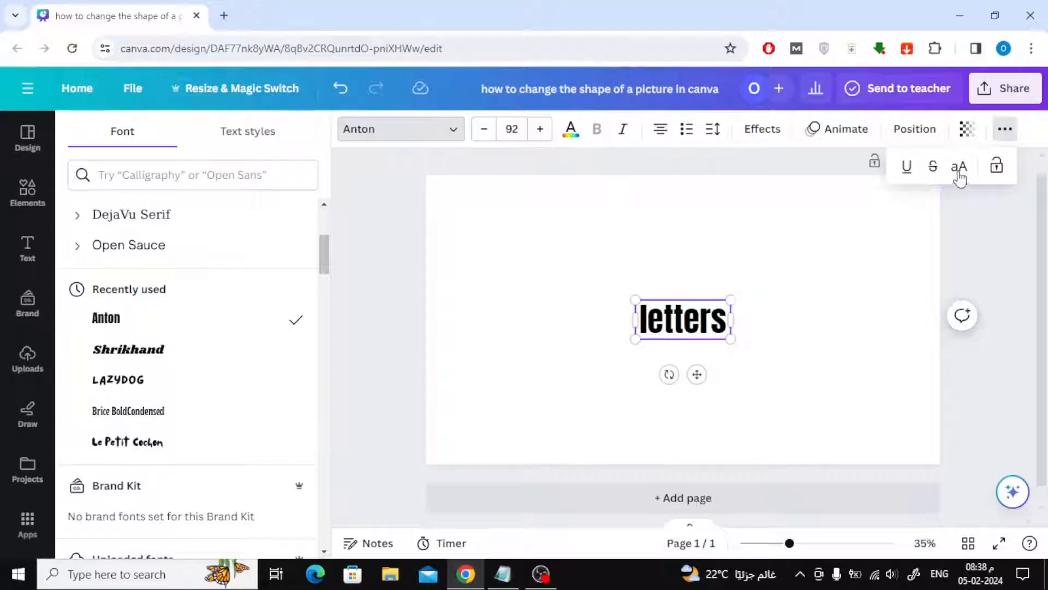
click(958, 166)
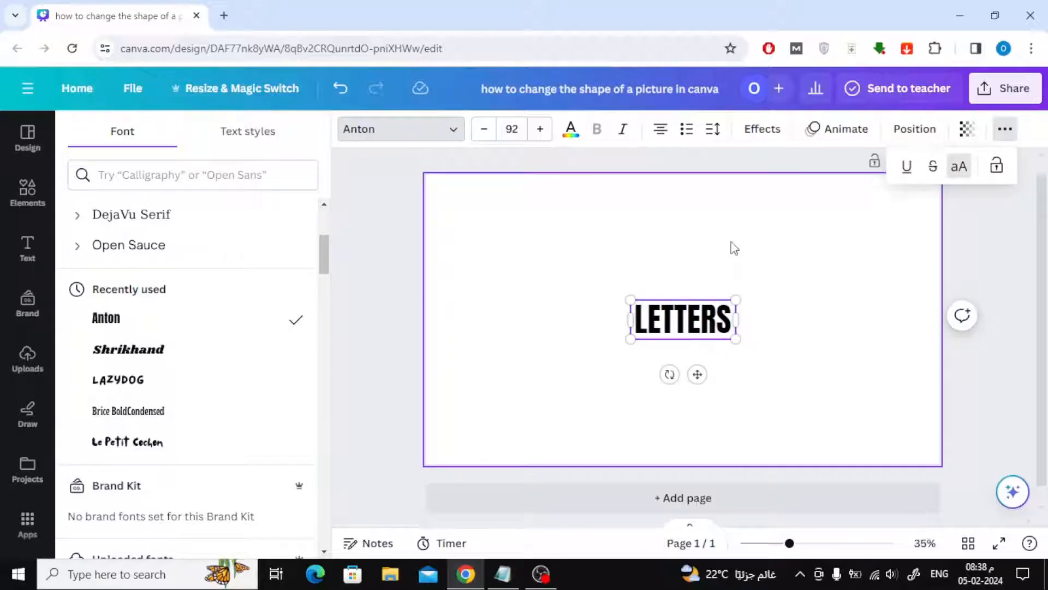
click(26, 247)
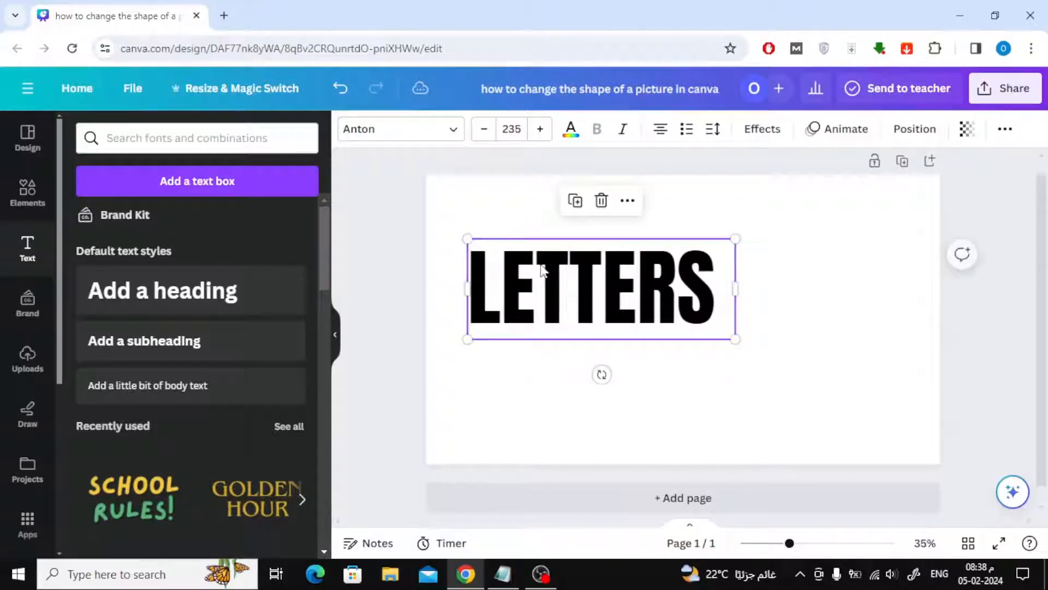
Enlarge the LETTERS heading until it spans most of the page width
drag(735, 339, 879, 393)
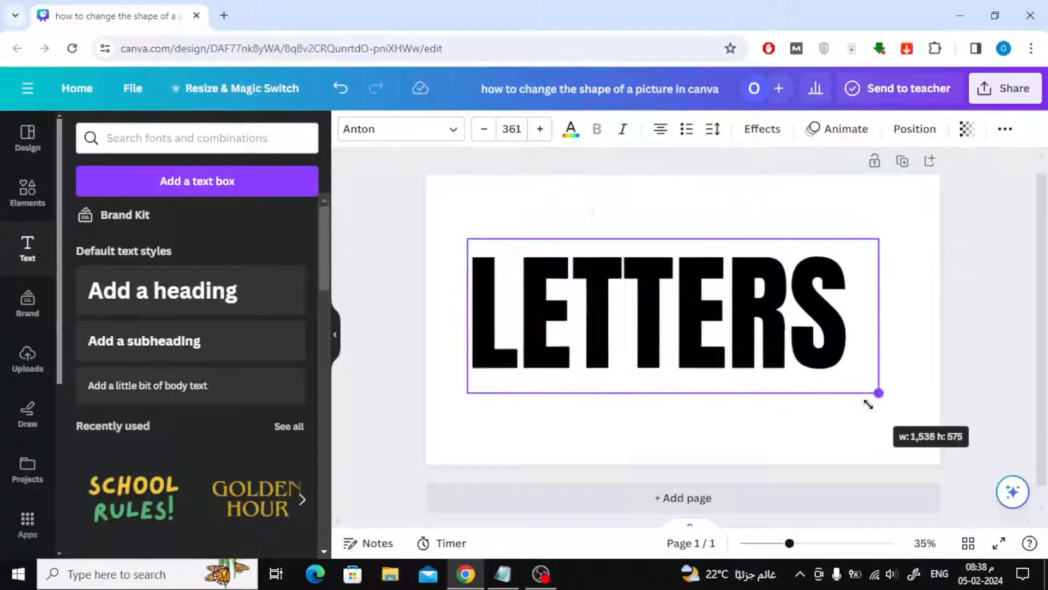
drag(878, 393, 910, 407)
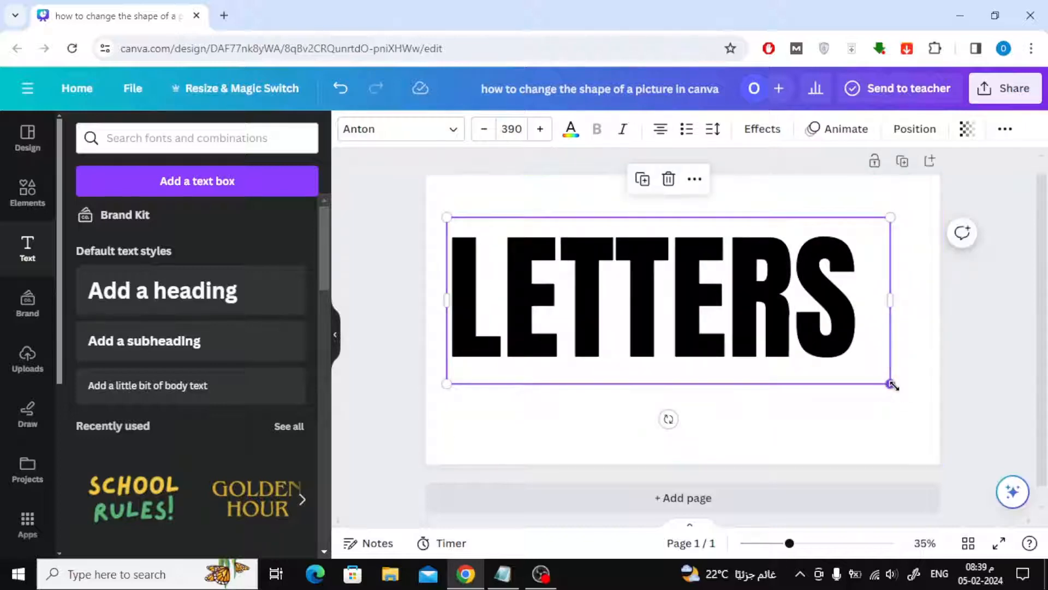
drag(891, 383, 920, 400)
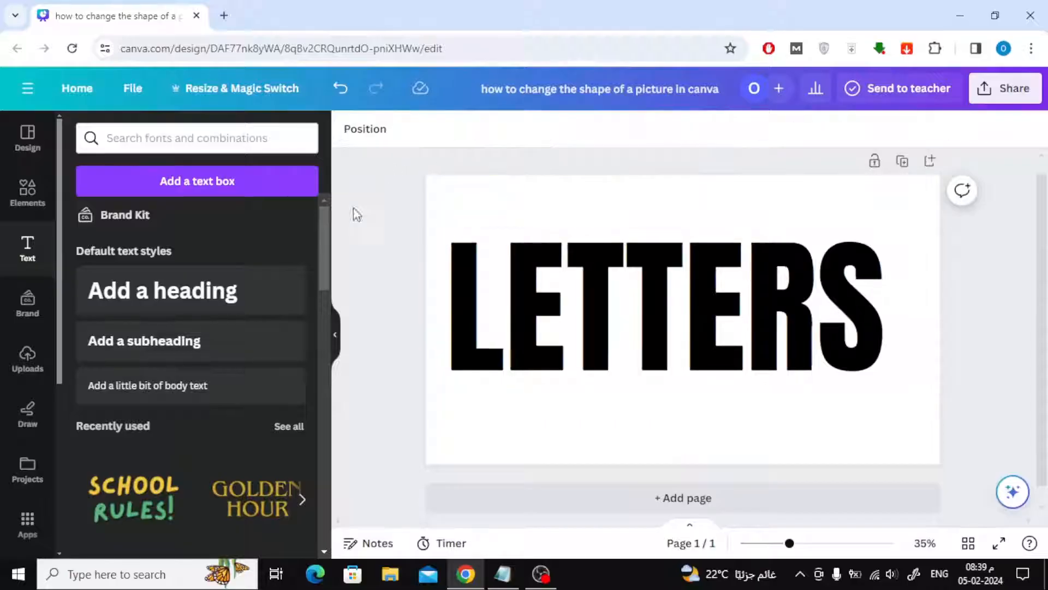
Add a pink square and stretch it into a wide rectangle at the word's position
text(ice cream)
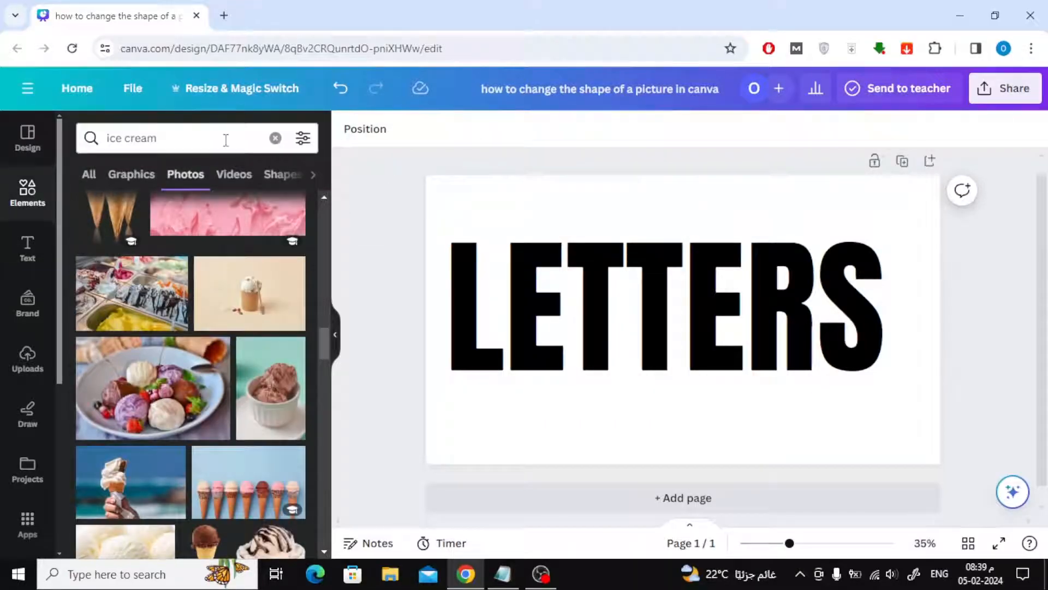
click(275, 138)
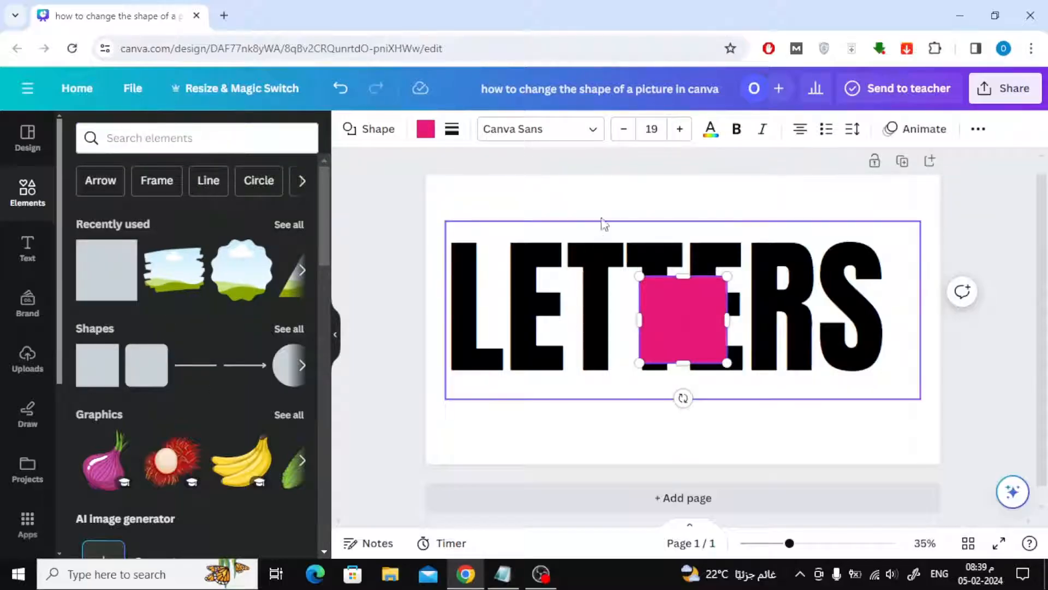
drag(681, 318, 498, 279)
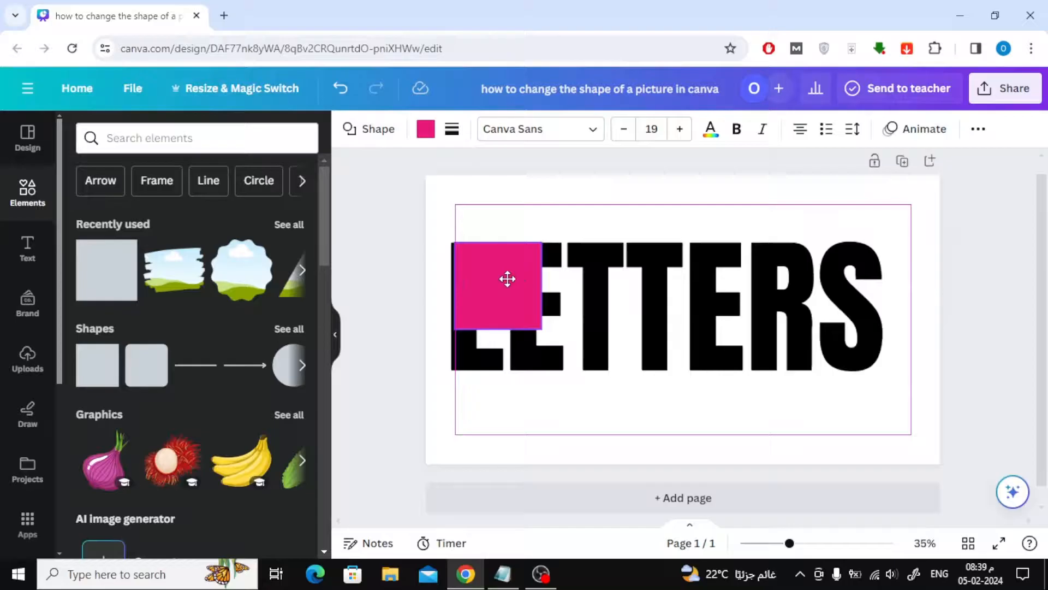
drag(543, 286, 810, 286)
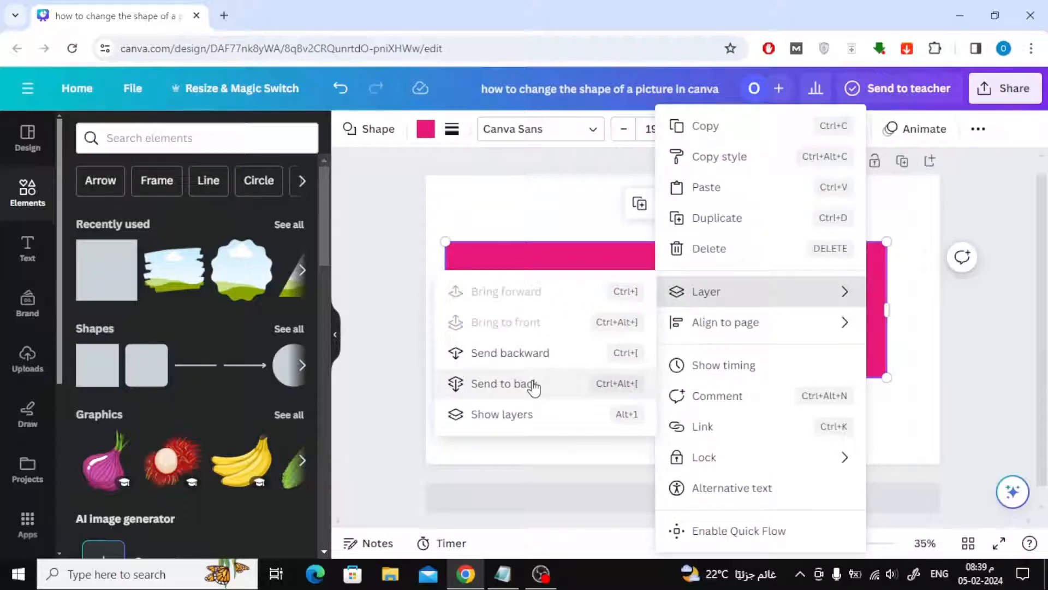
Send the pink rectangle to the back and move LETTERS onto it
click(510, 384)
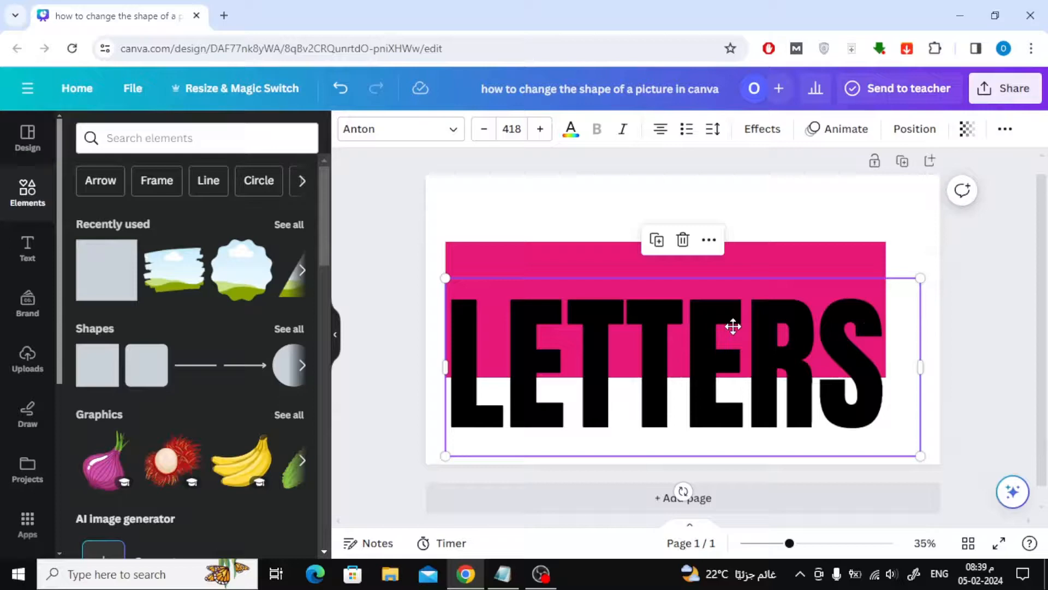
drag(922, 457, 895, 398)
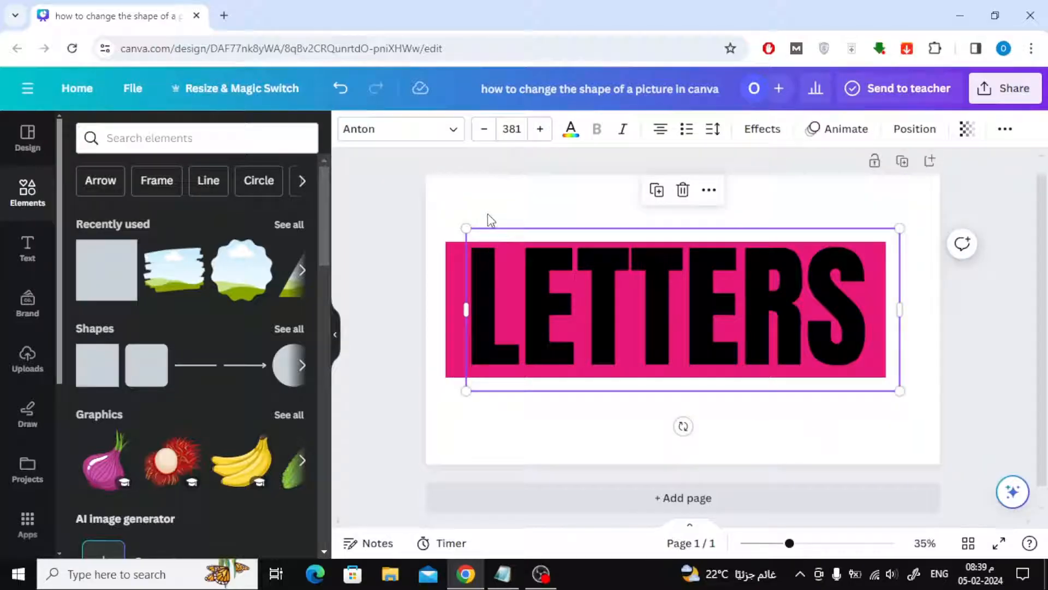
Colour the LETTERS text white
click(570, 129)
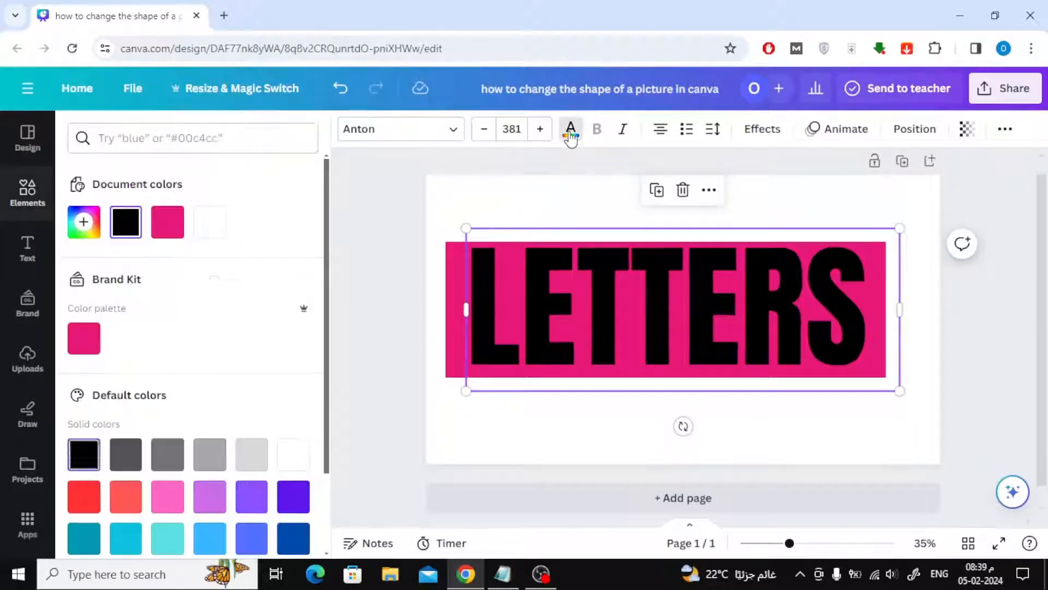
click(210, 222)
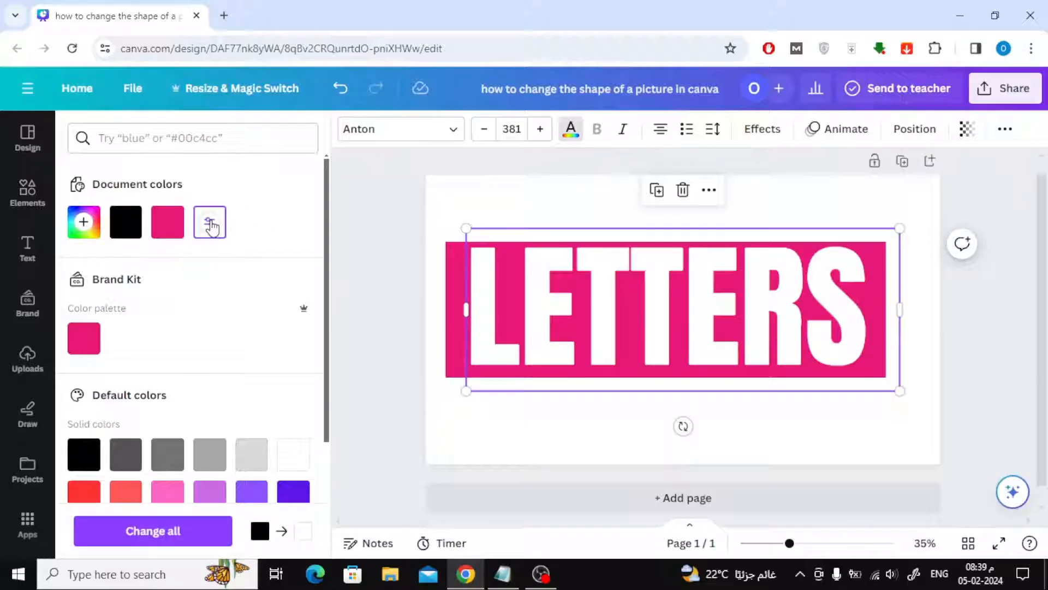
click(27, 195)
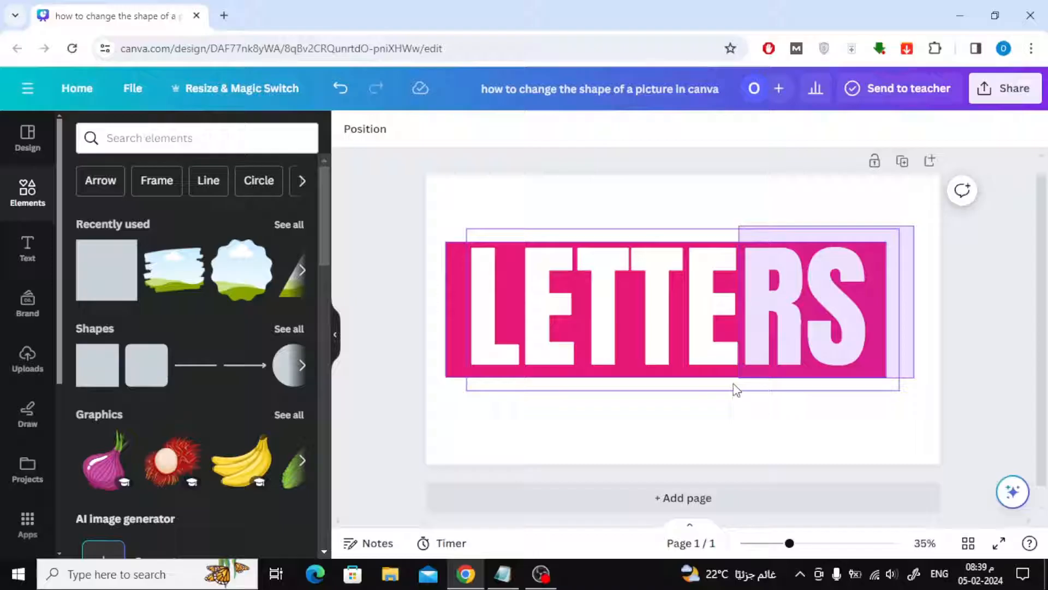
Widen the pink rectangle to the right so it covers the word, then reselect the text
drag(913, 384, 926, 400)
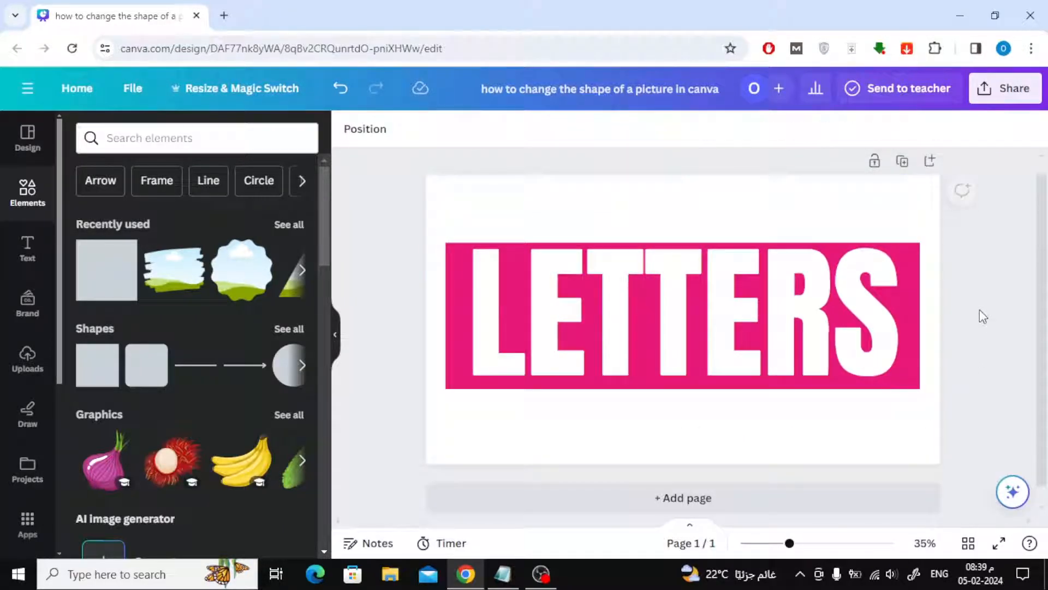
click(668, 315)
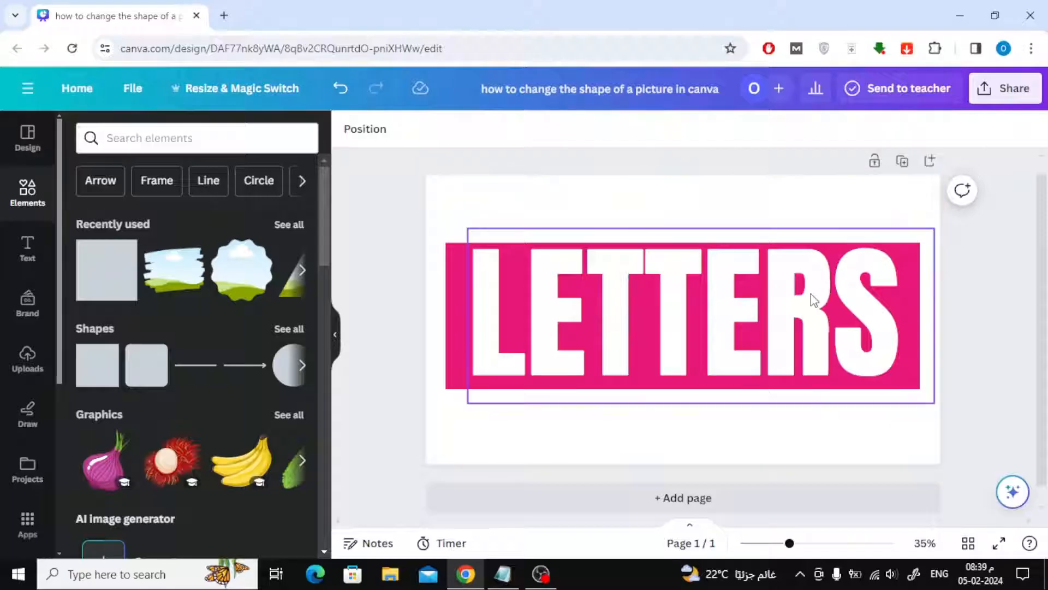
click(702, 314)
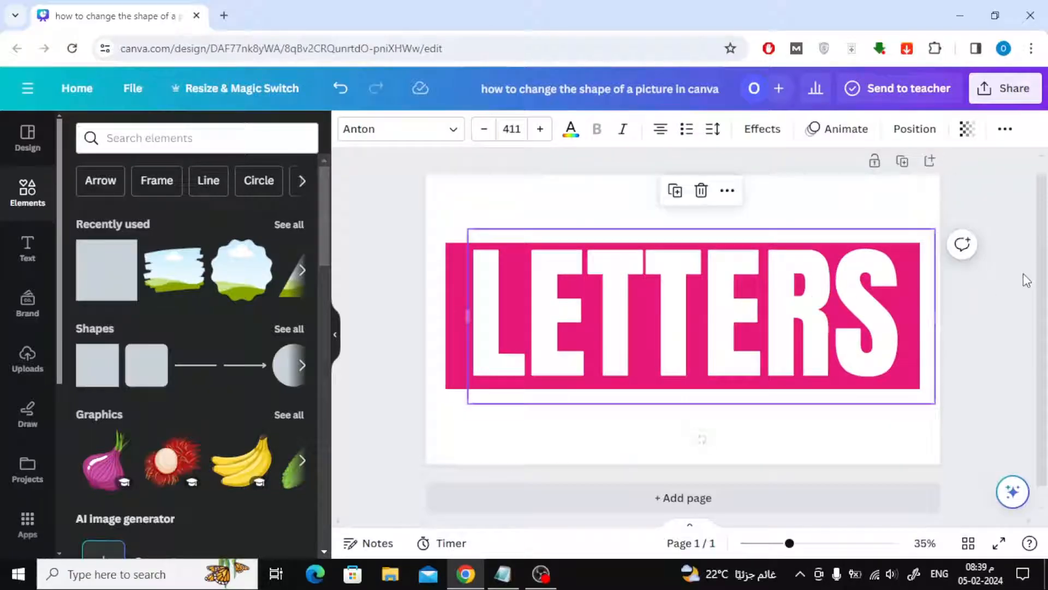
Download the LETTERS design as a PNG image via Share > Download
click(1004, 87)
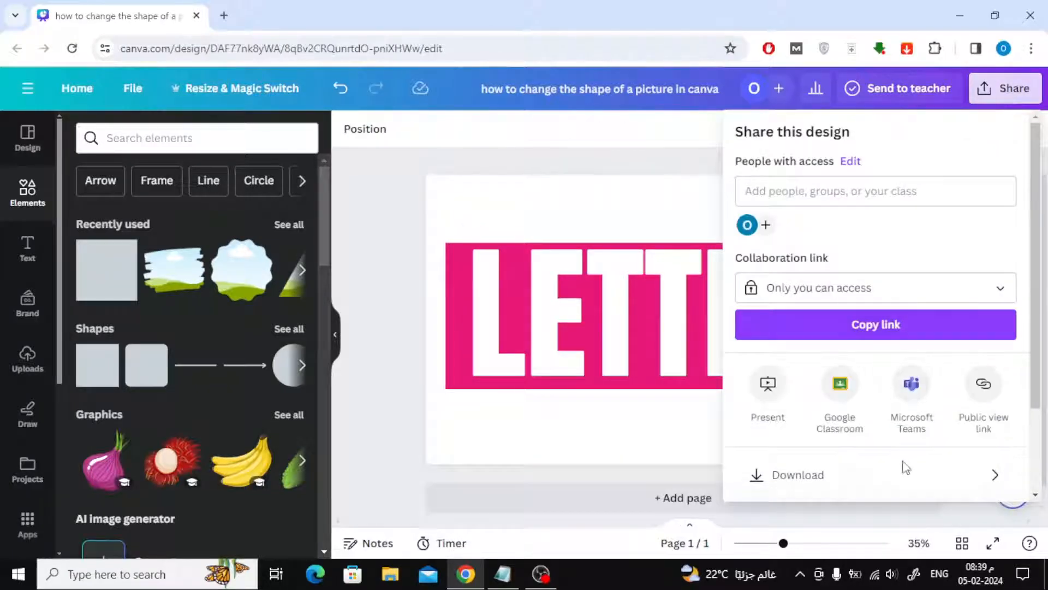
click(797, 475)
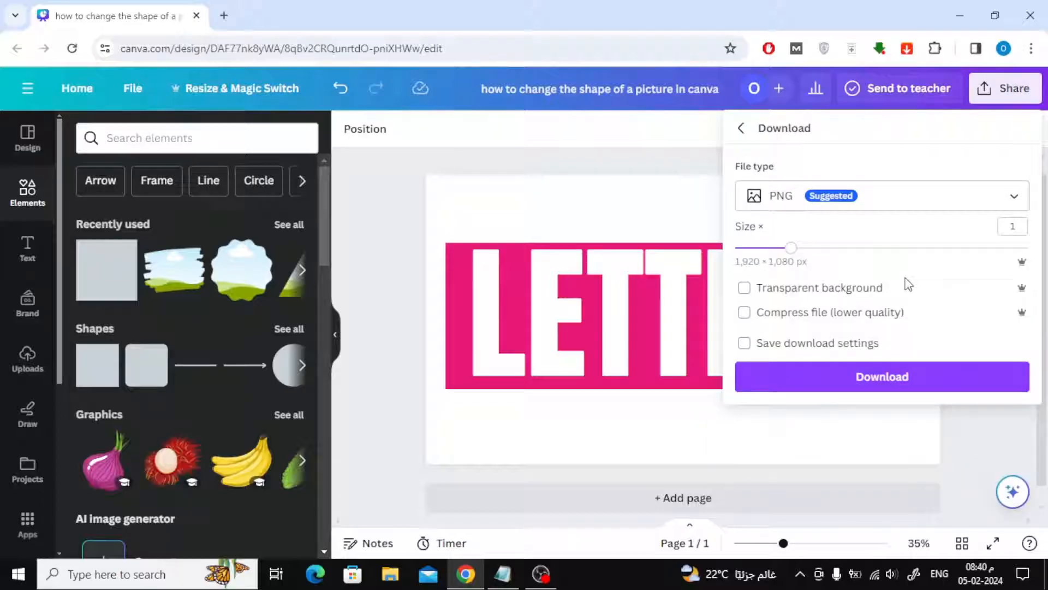
click(882, 377)
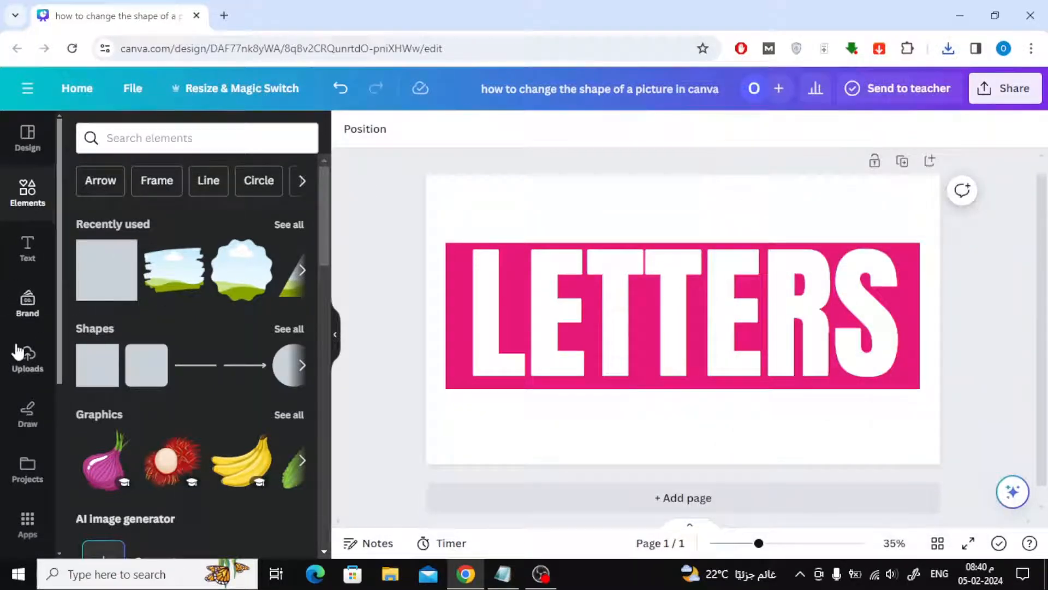
Upload the downloaded LETTERS PNG back into Canva's Uploads
click(26, 356)
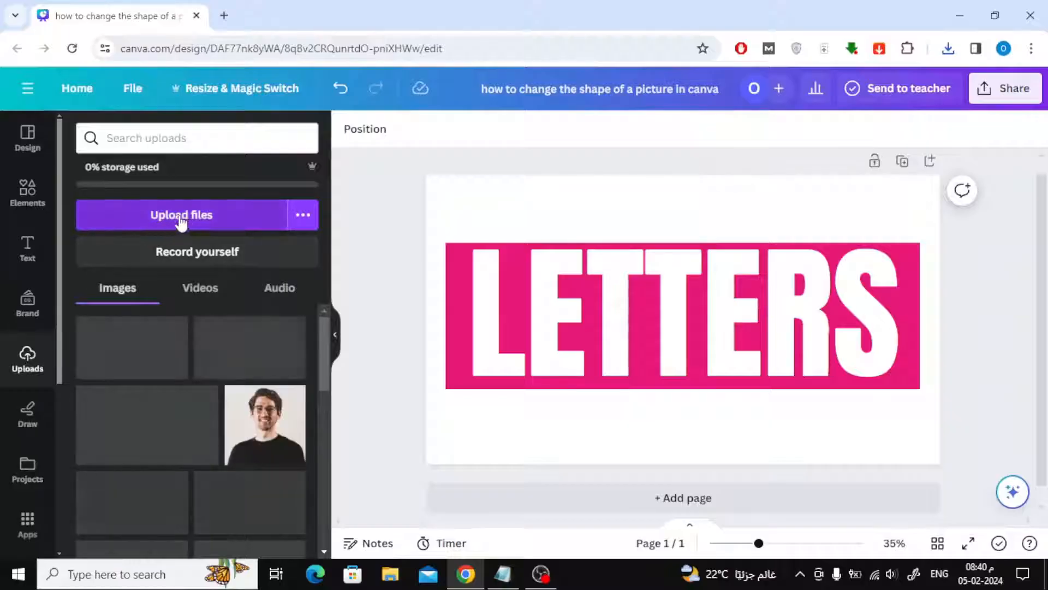
click(181, 215)
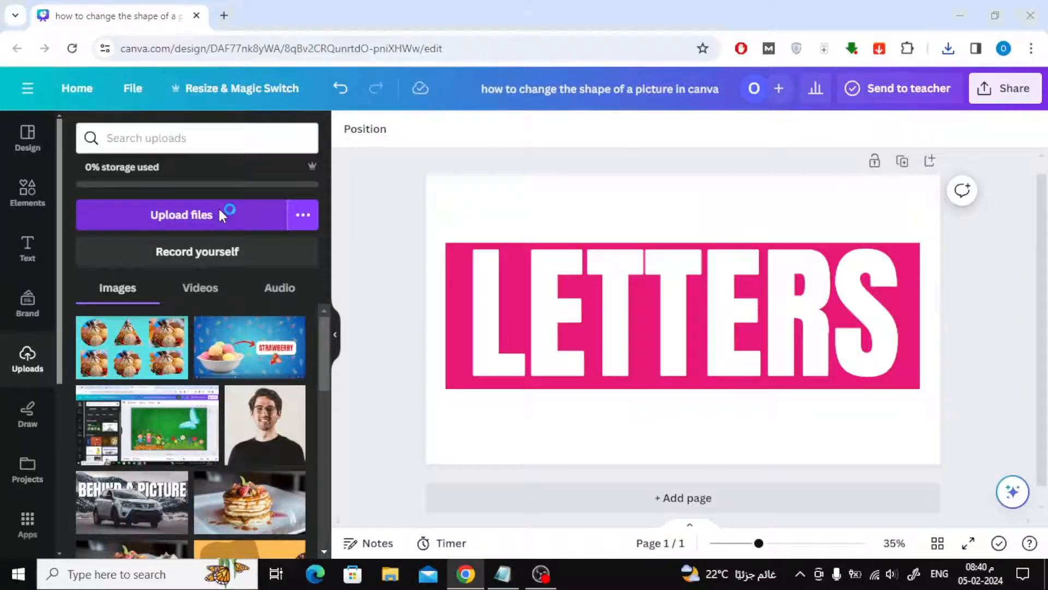
click(180, 215)
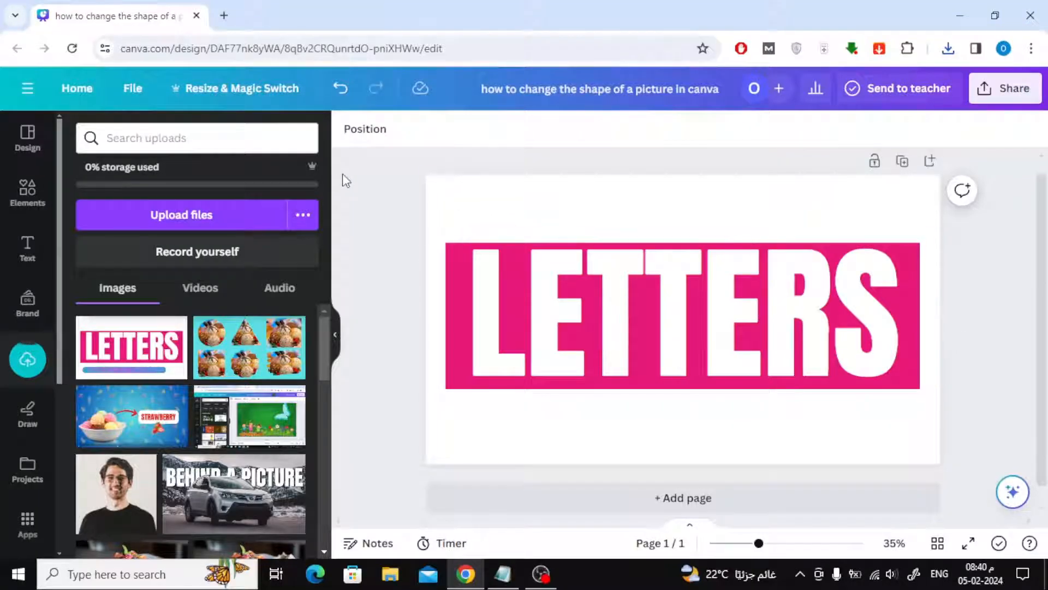
Set the page background colour to solid black
click(681, 315)
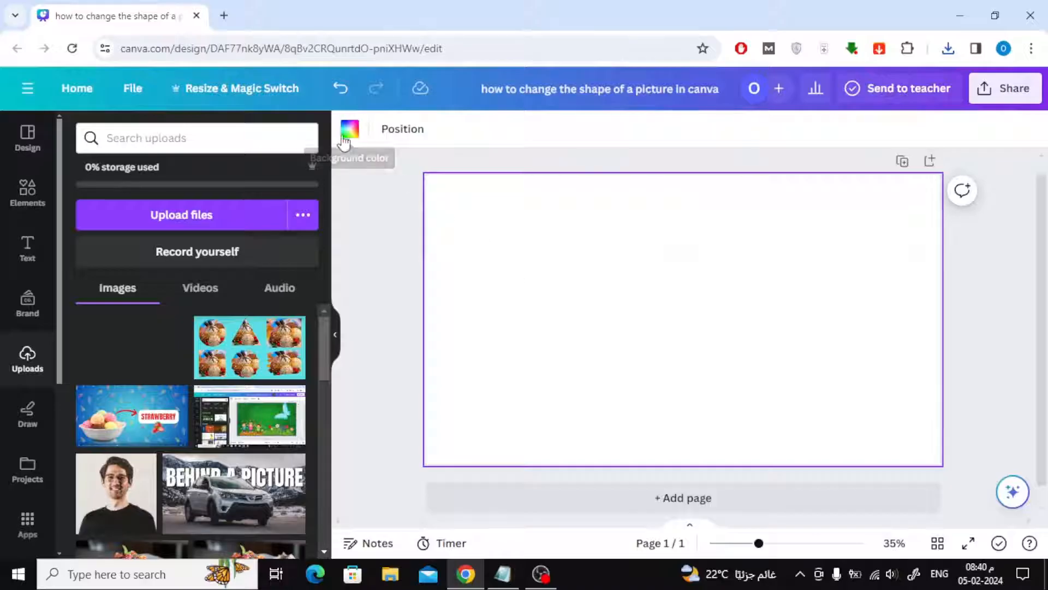
click(350, 129)
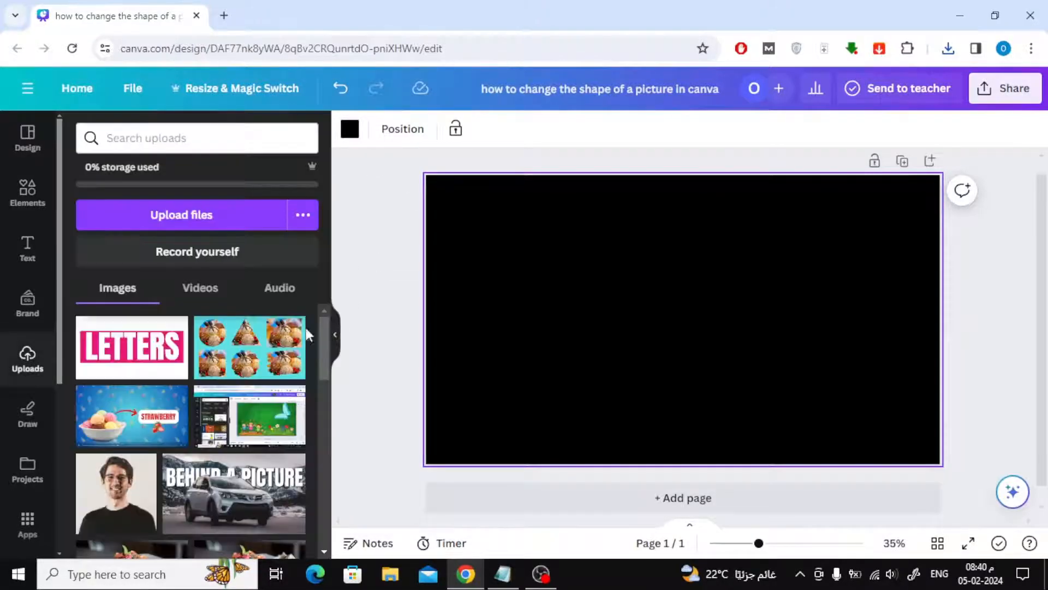
click(131, 347)
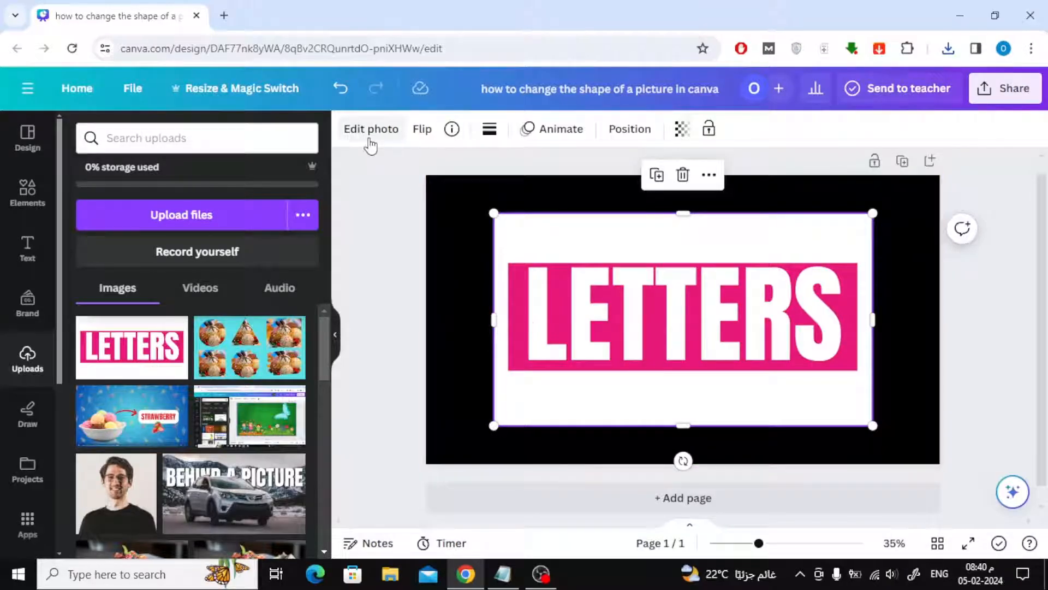
Strip the white background from the LETTERS image with BG Remover, then return to Uploads
click(370, 129)
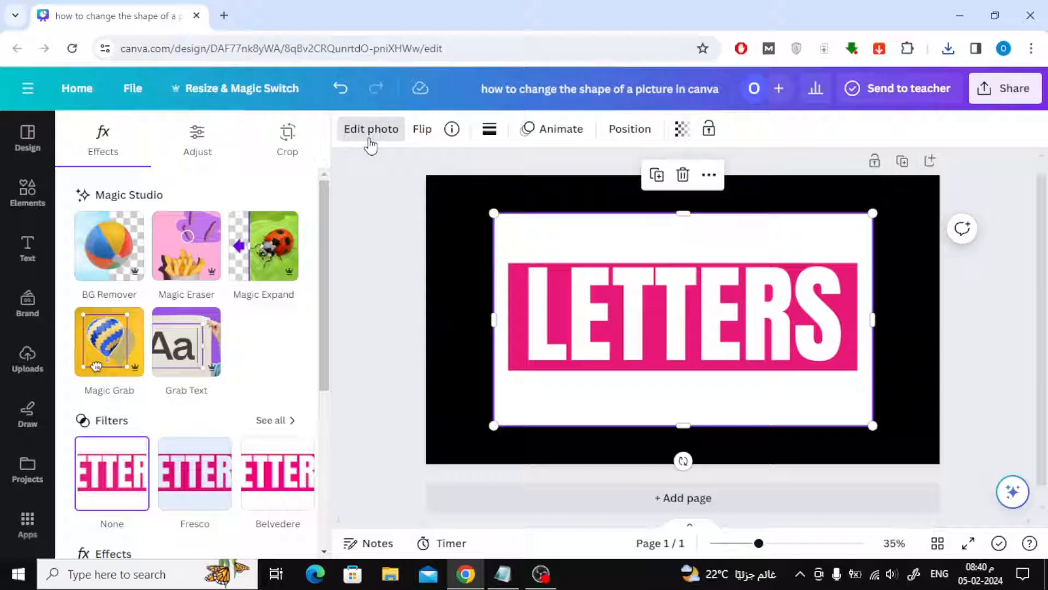
click(108, 246)
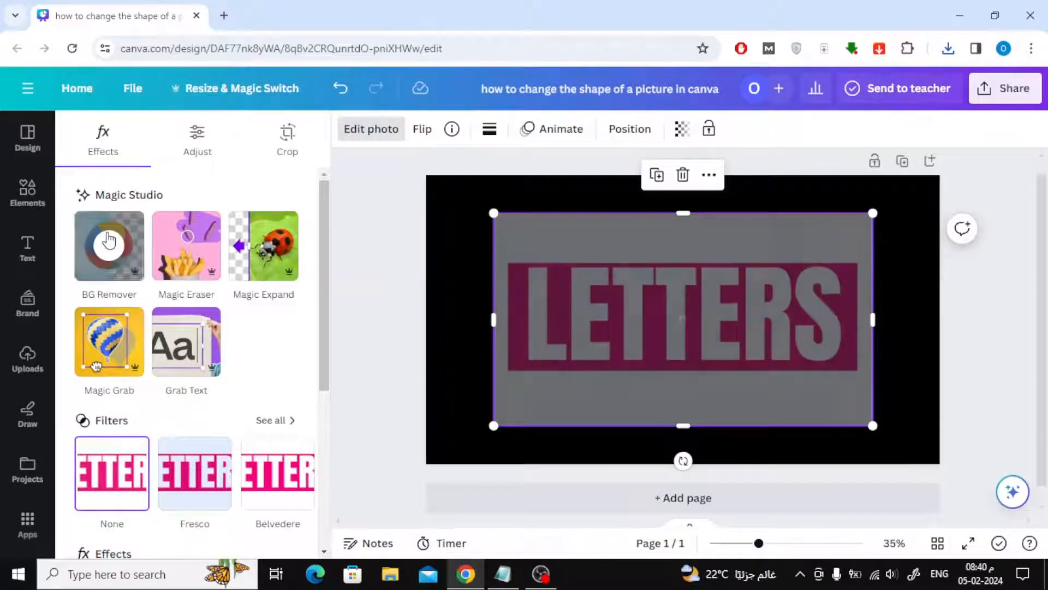
click(109, 246)
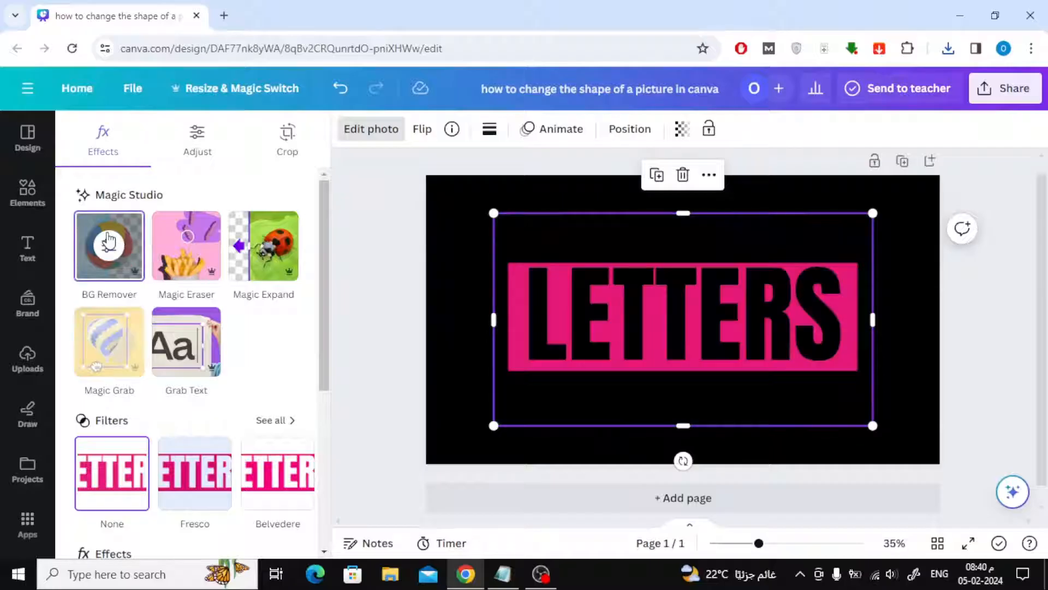
click(28, 358)
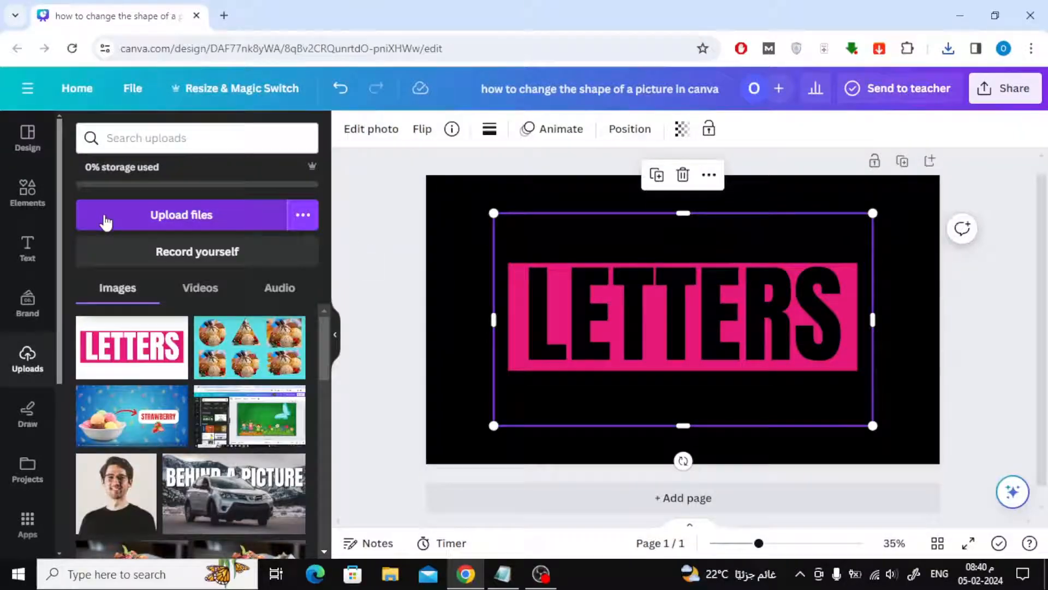
Search Elements for ice cream, filter to Photos, and add the waffle bowl photo
click(27, 194)
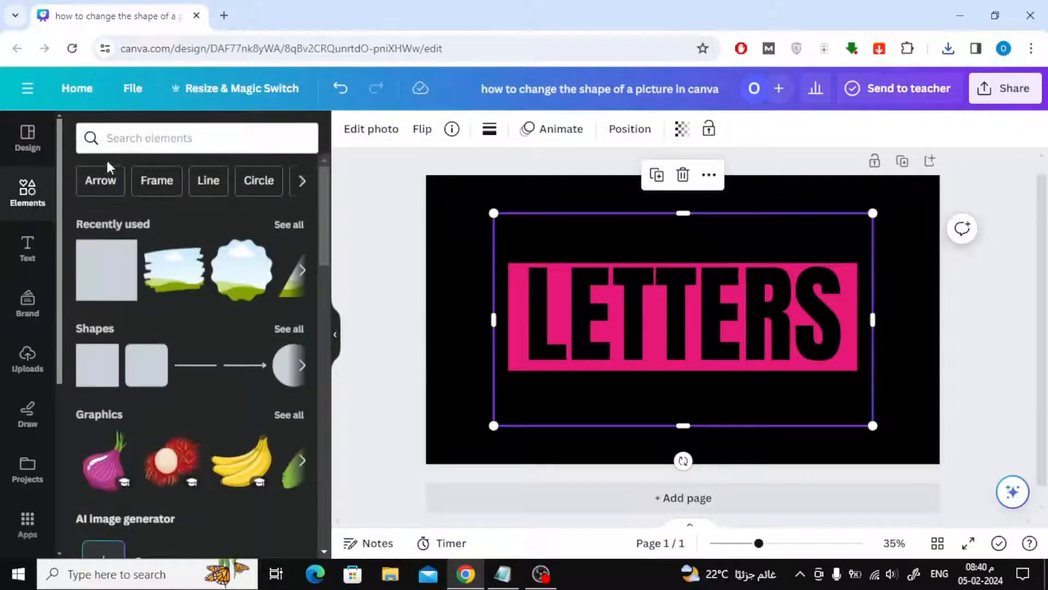
click(197, 138)
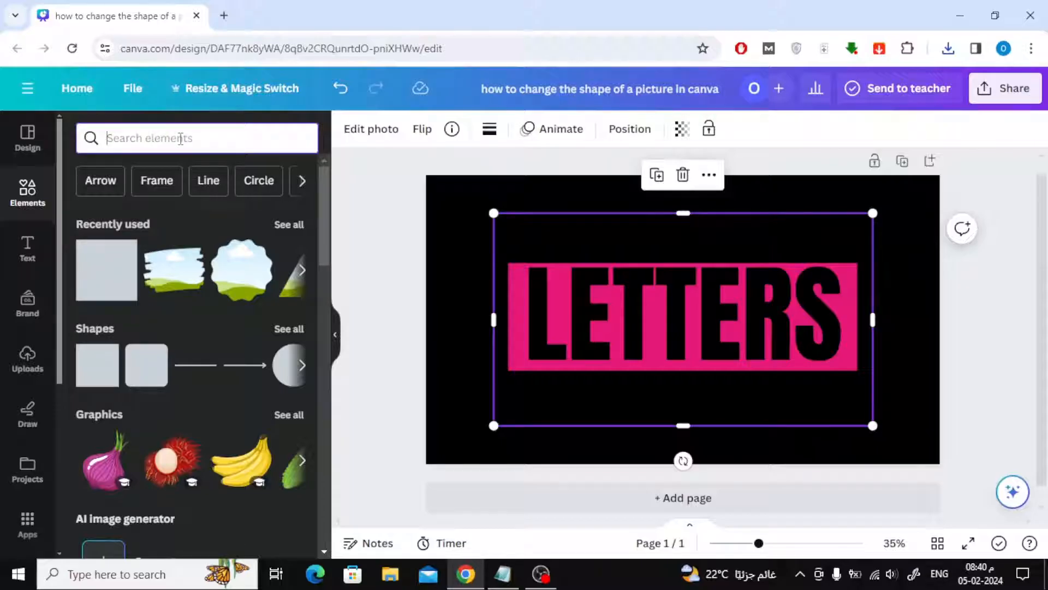
text(ice cream)
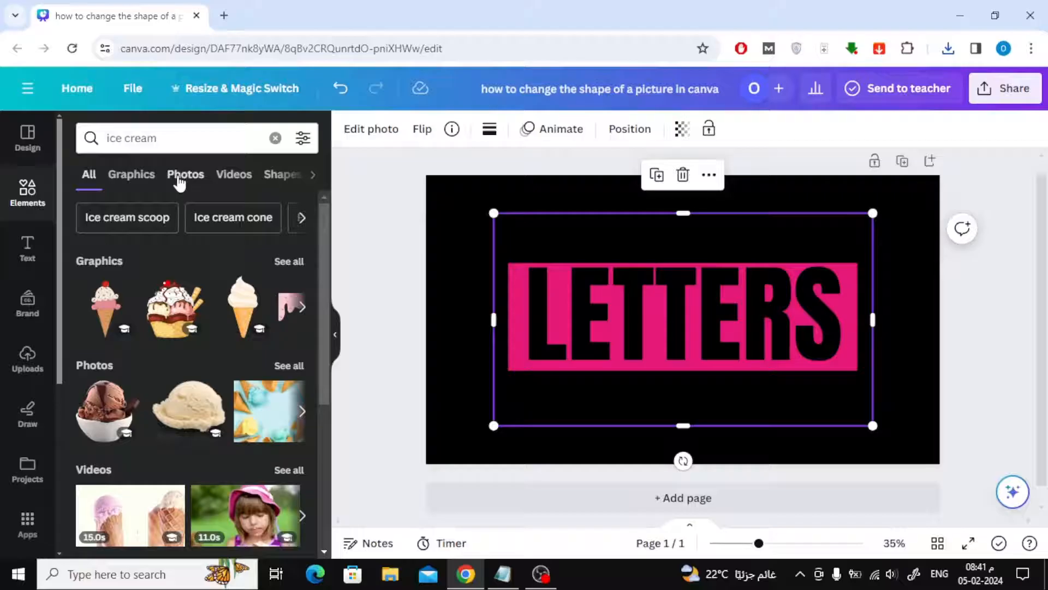
click(184, 175)
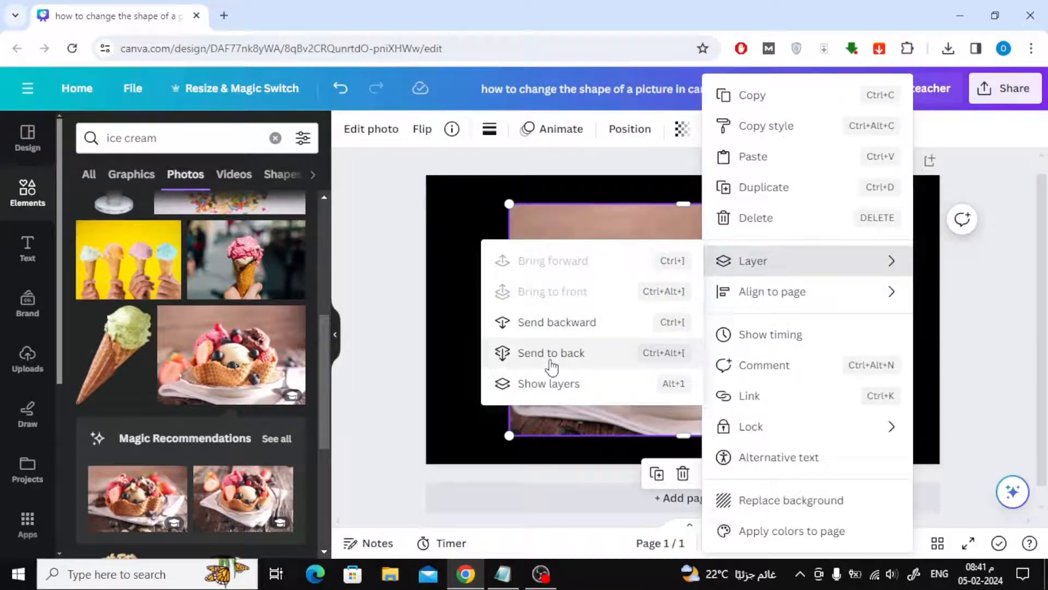
Send the ice cream photo behind the letters and trim it to the pink band's size
click(551, 353)
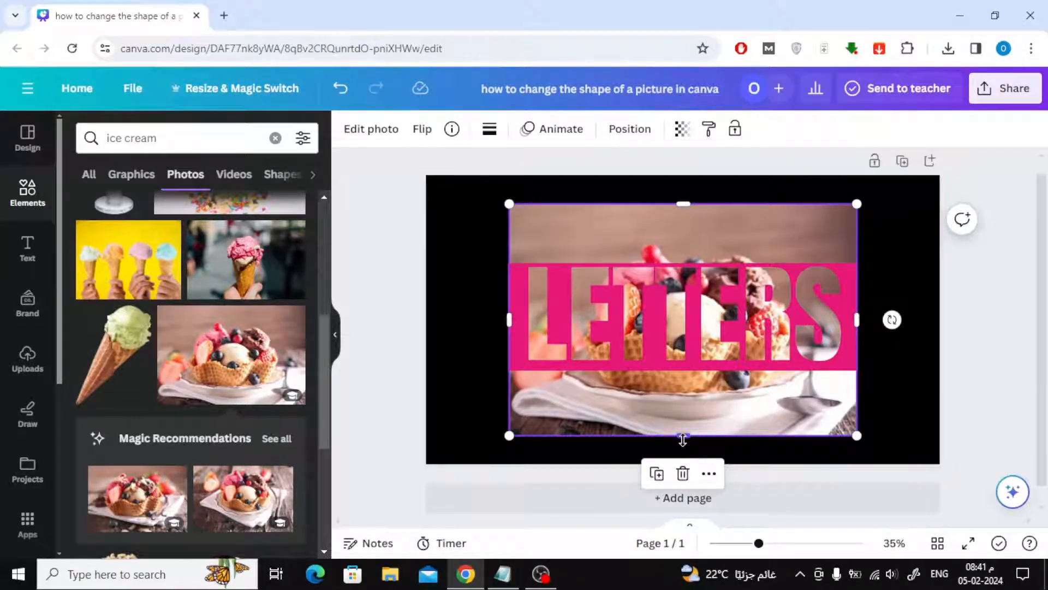
drag(682, 436, 685, 391)
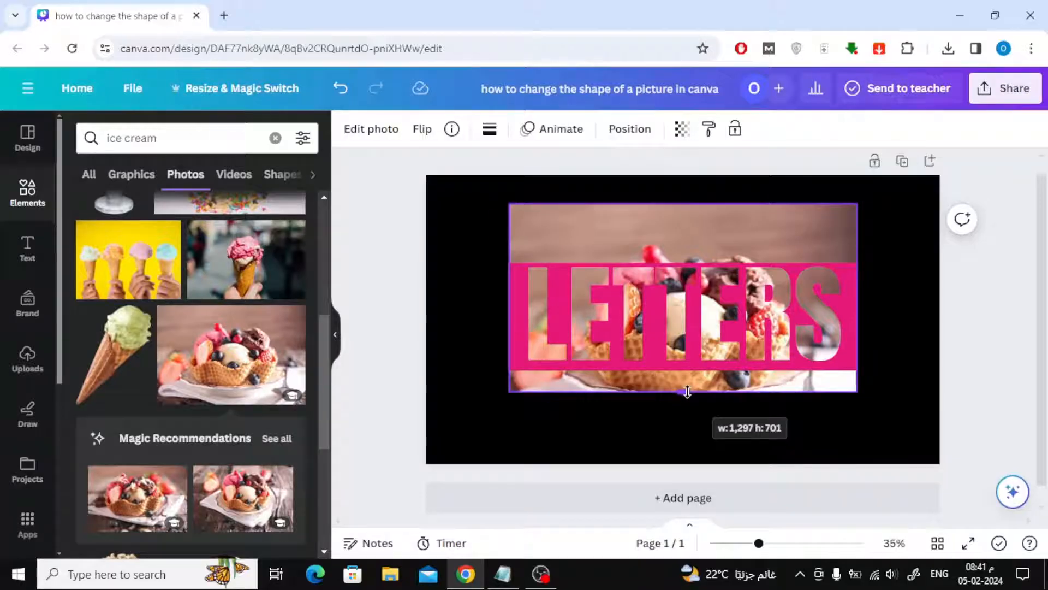
drag(685, 392, 689, 371)
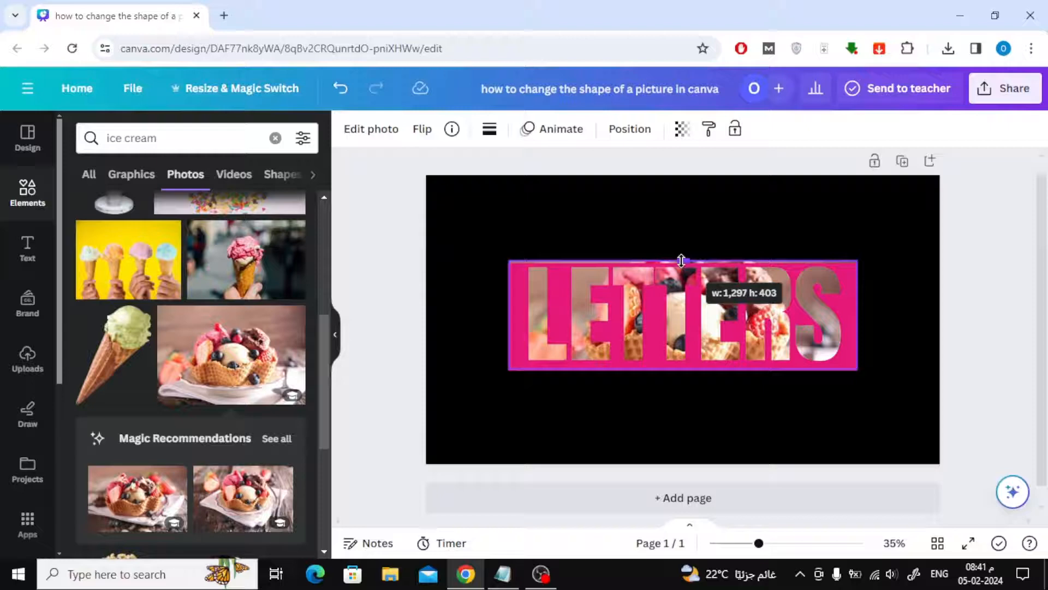
drag(681, 260, 681, 263)
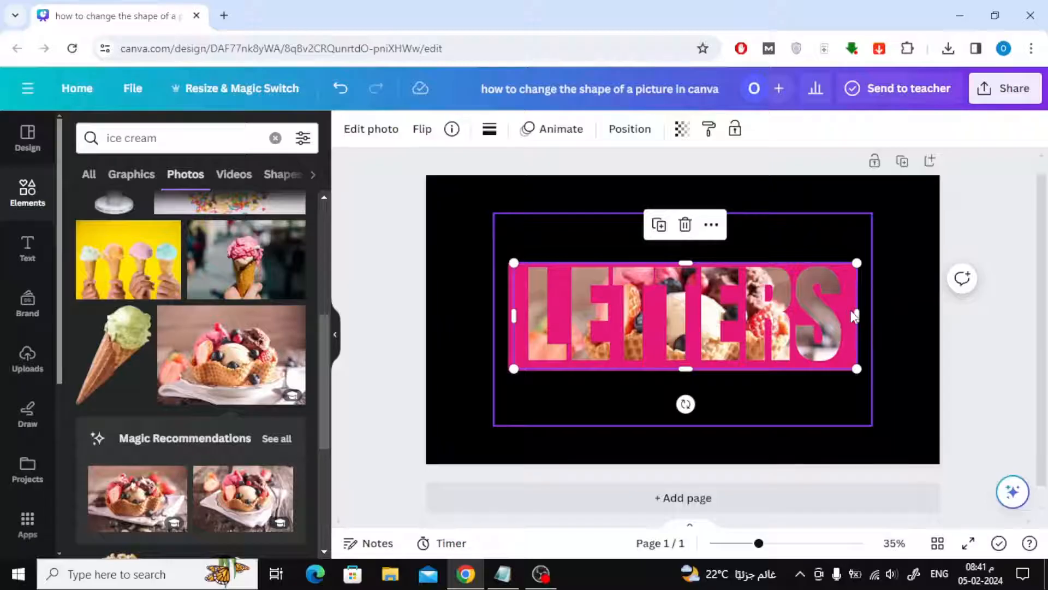
Crop the LETTERS image so its edges line up with the pink band
drag(856, 316, 848, 311)
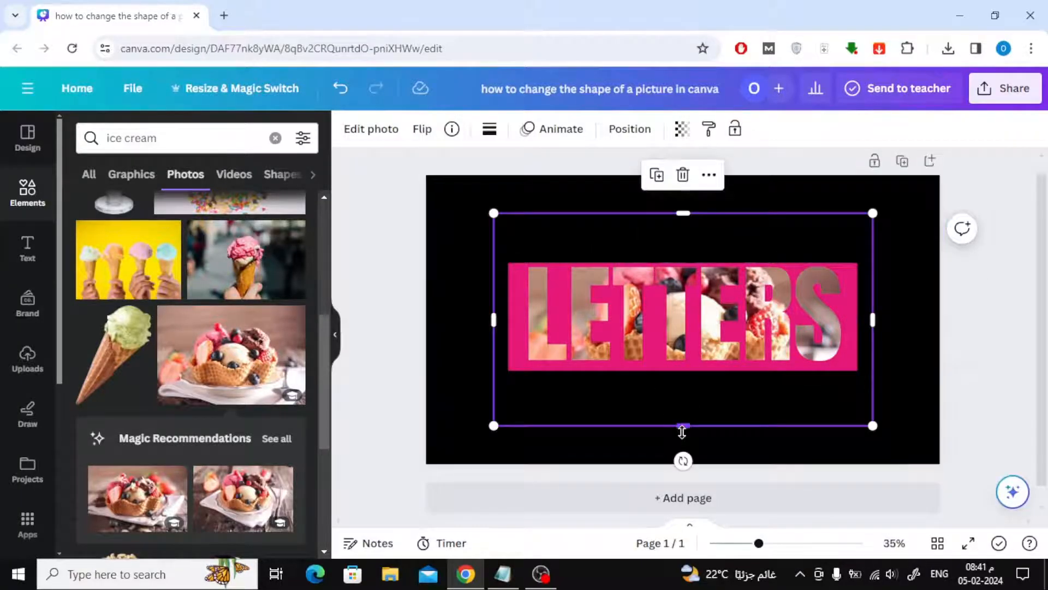
drag(681, 424, 682, 374)
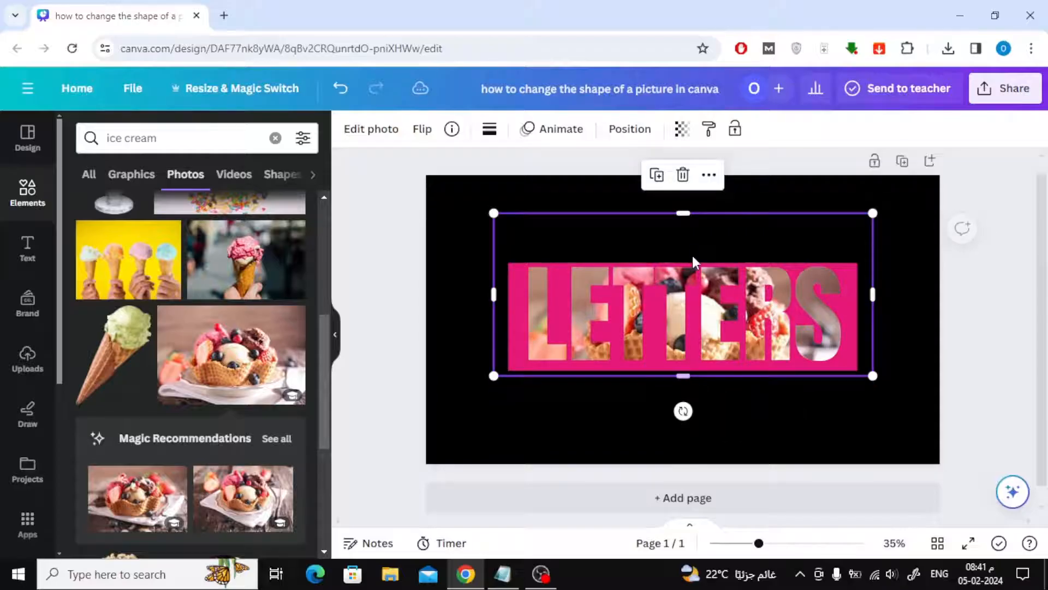
drag(683, 213, 682, 262)
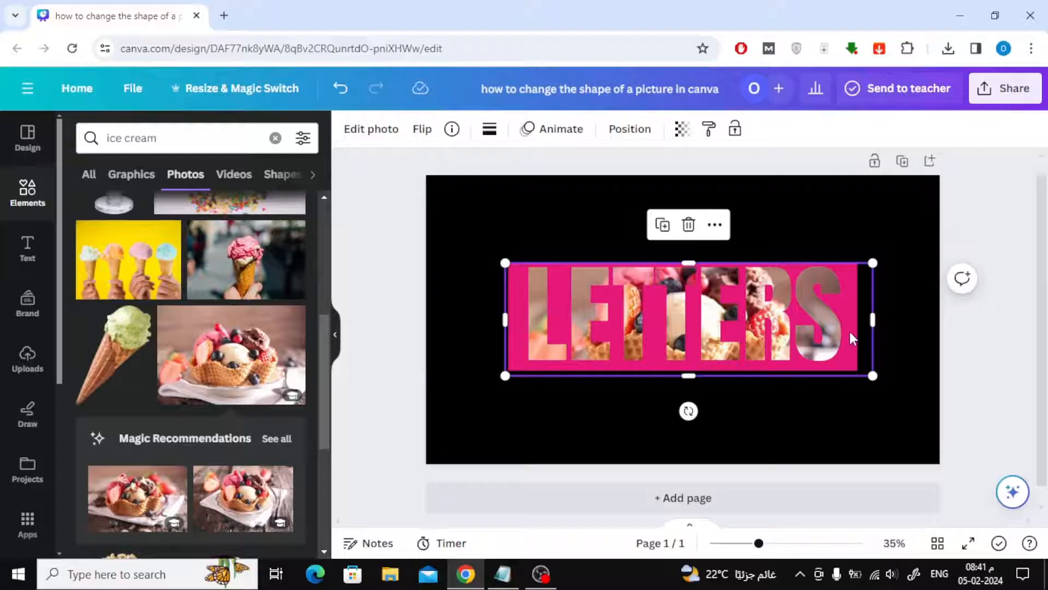
drag(873, 319, 859, 315)
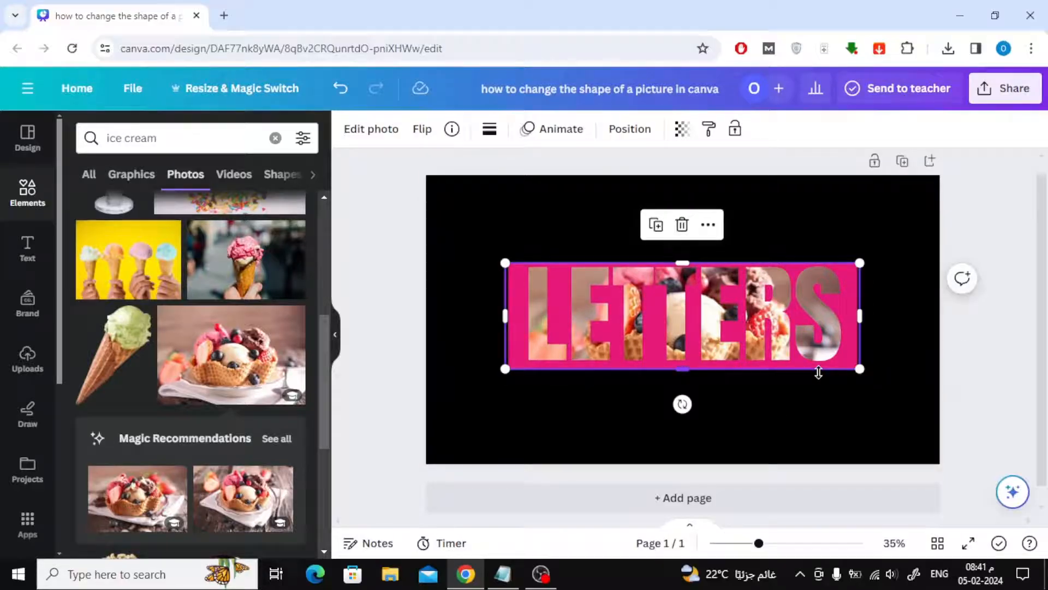
Select the photo and letters together and enlarge them across the page
drag(859, 368, 879, 373)
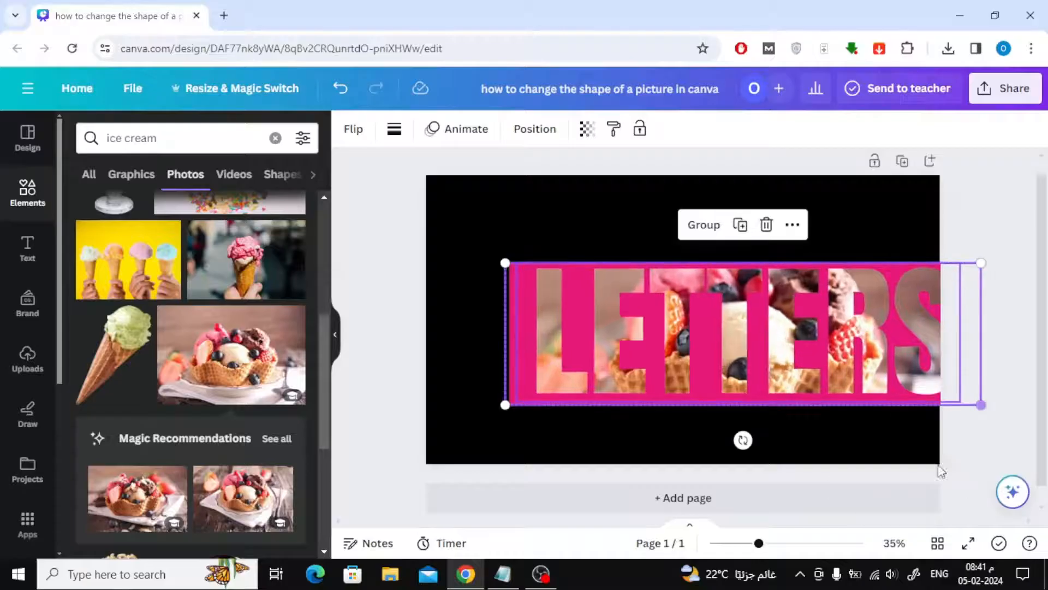
drag(981, 404, 911, 390)
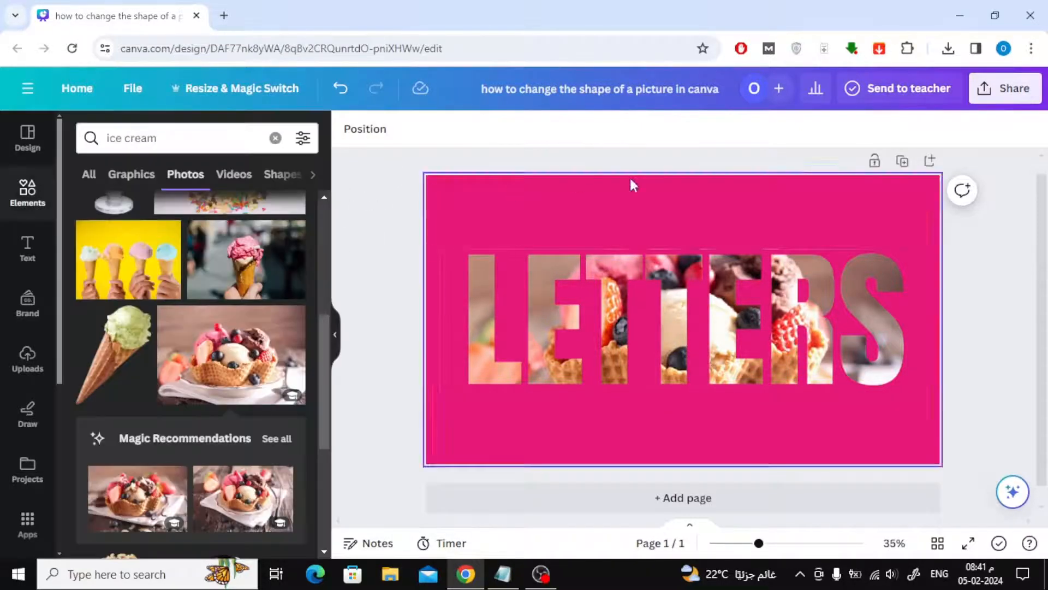
Download the LETTERS design as a PNG via Share > Download, then view the Uploads
click(1005, 89)
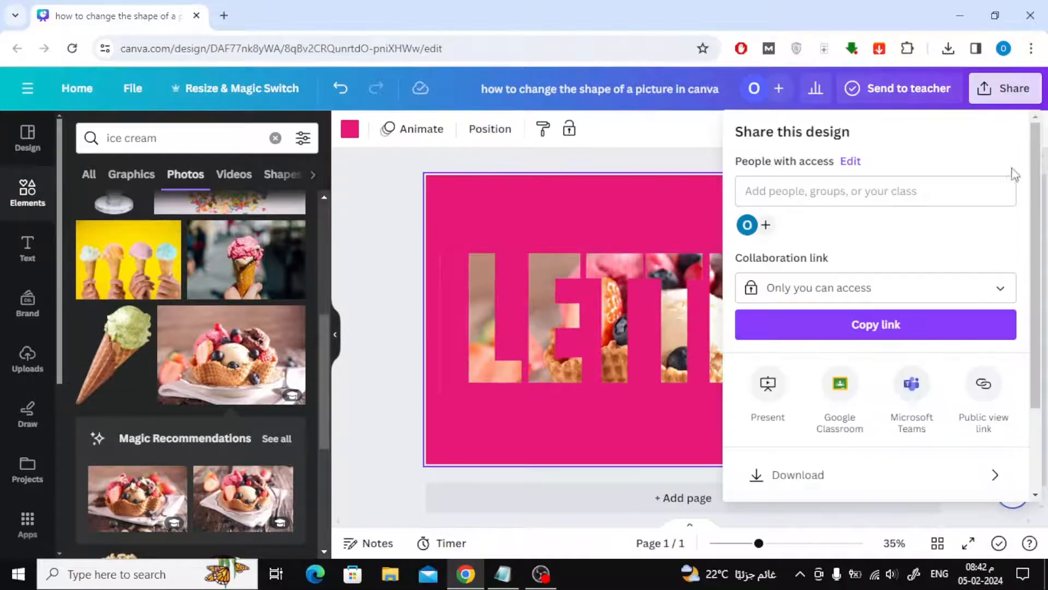
click(798, 475)
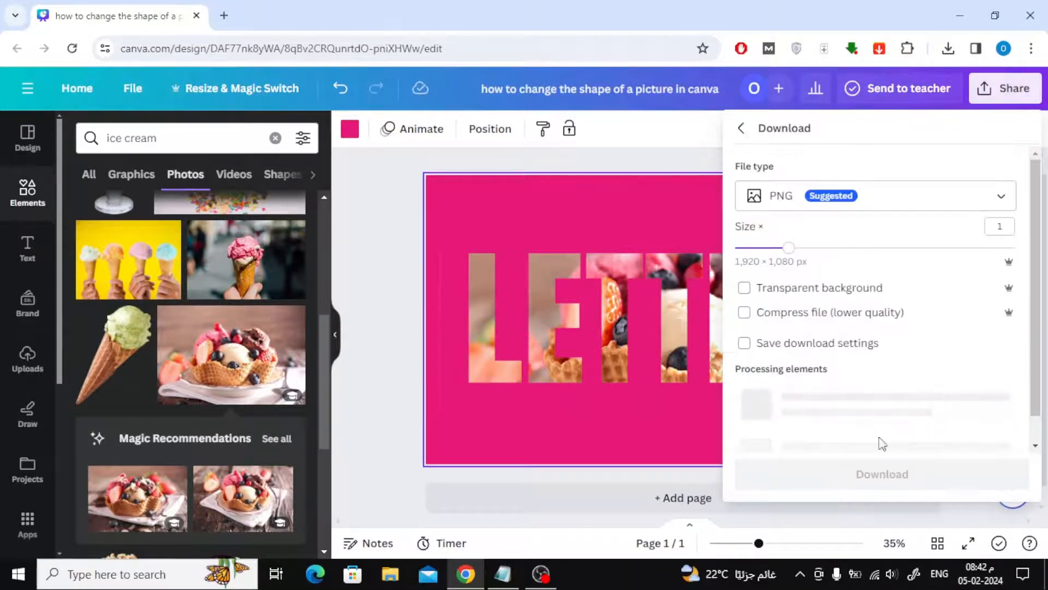
click(882, 474)
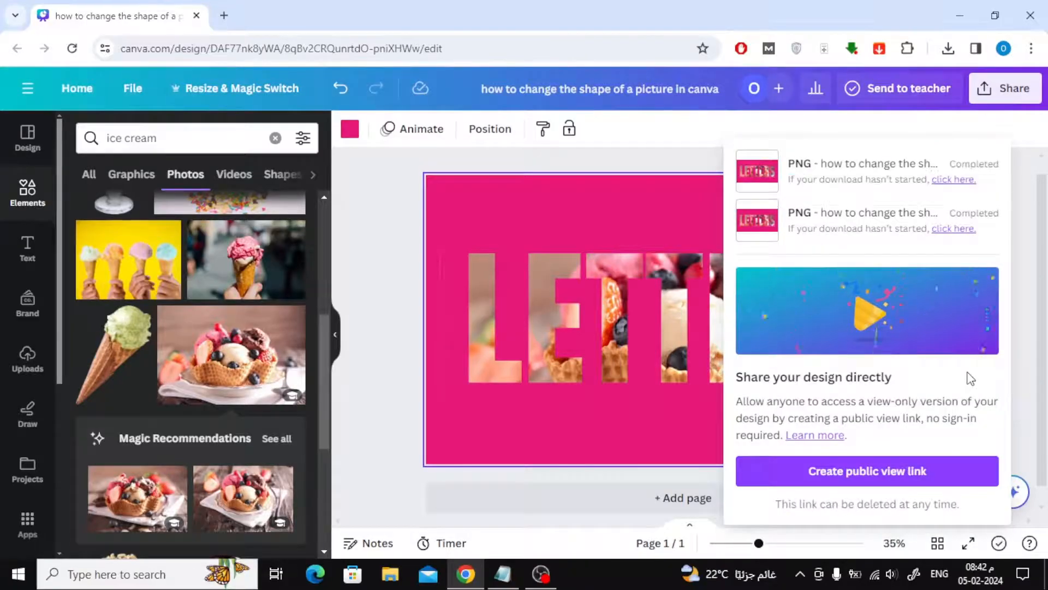
click(948, 48)
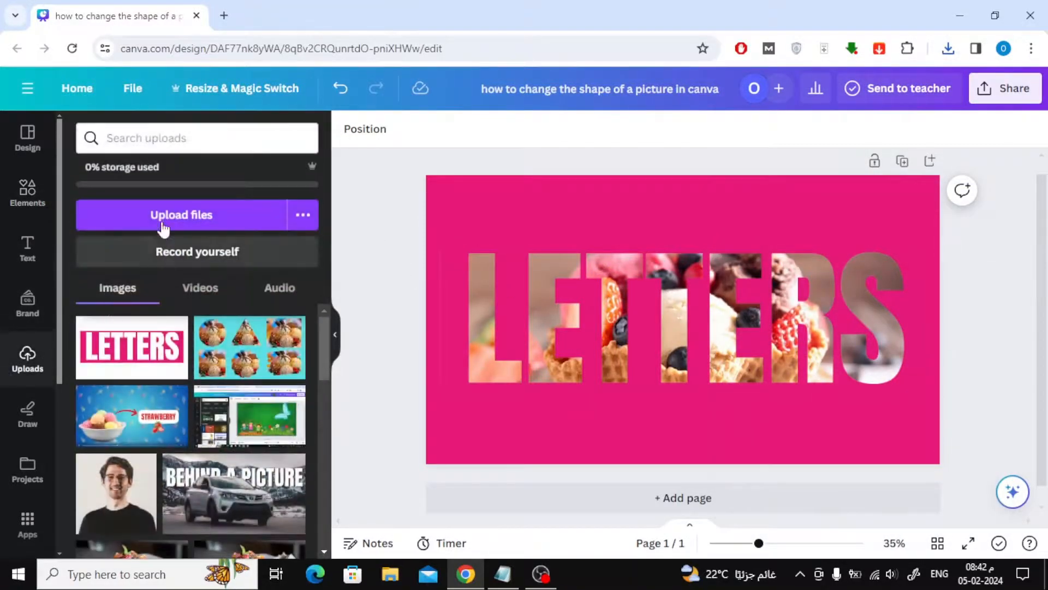
Upload the newest LETTERS PNG, make the new page background black, and place the image on it
click(181, 216)
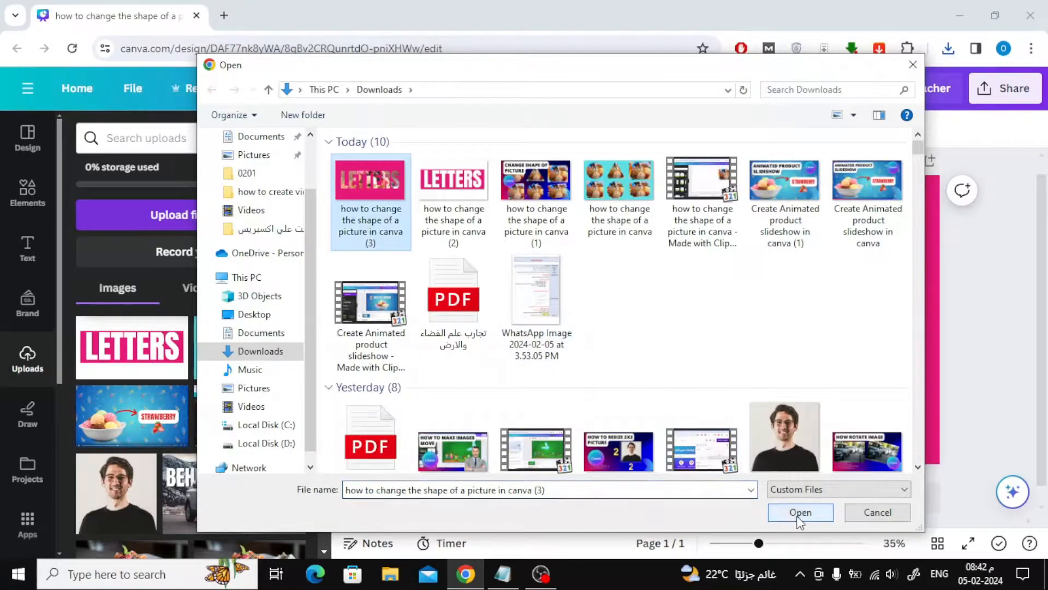
click(800, 512)
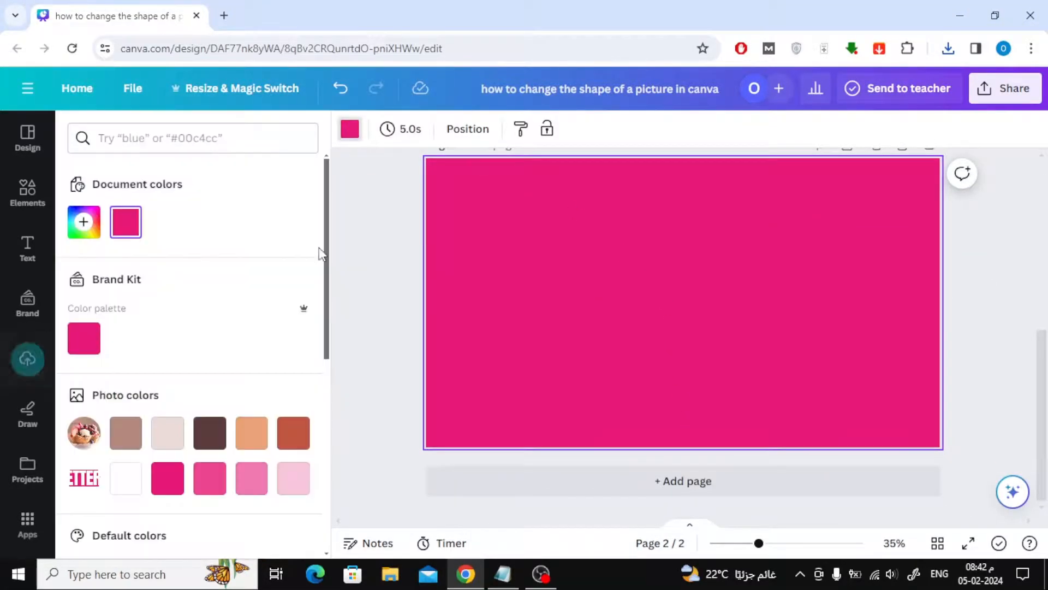
scroll(down, 3)
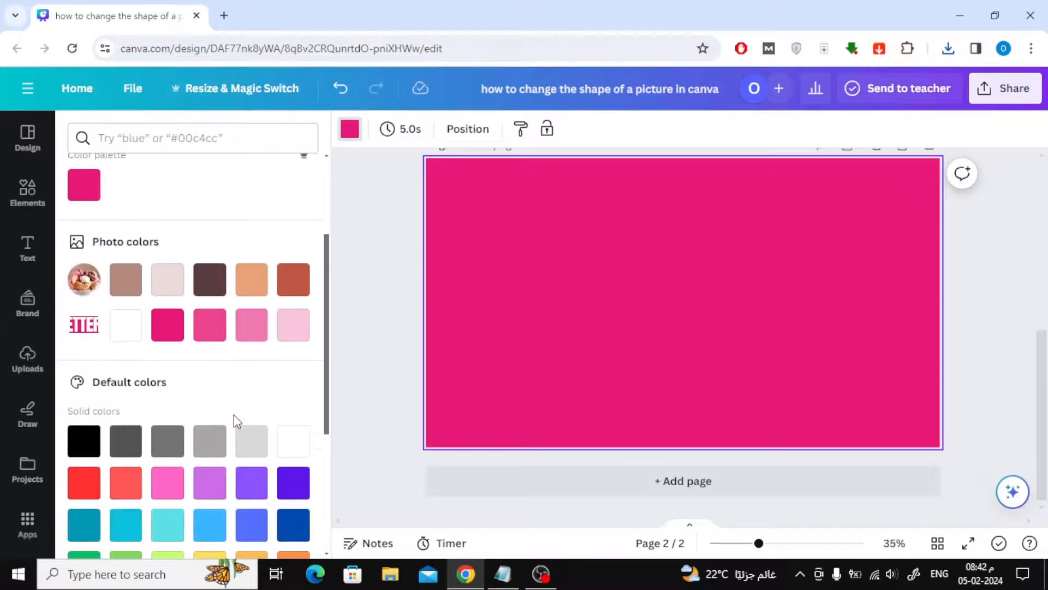
click(27, 358)
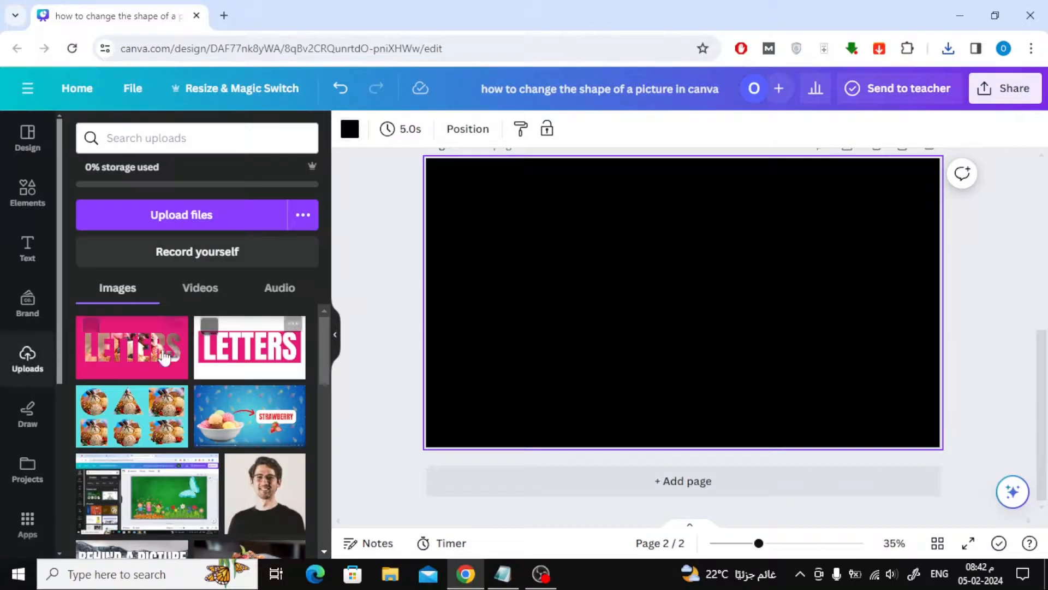
click(132, 347)
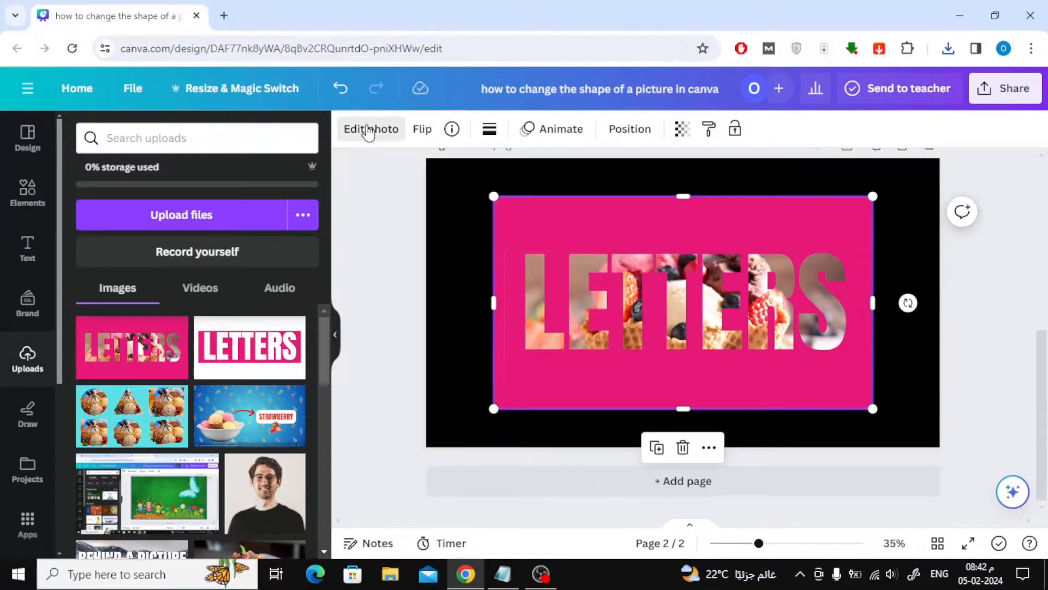
Apply BG Remover in Edit photo to strip the pink band from the uploaded image
click(370, 129)
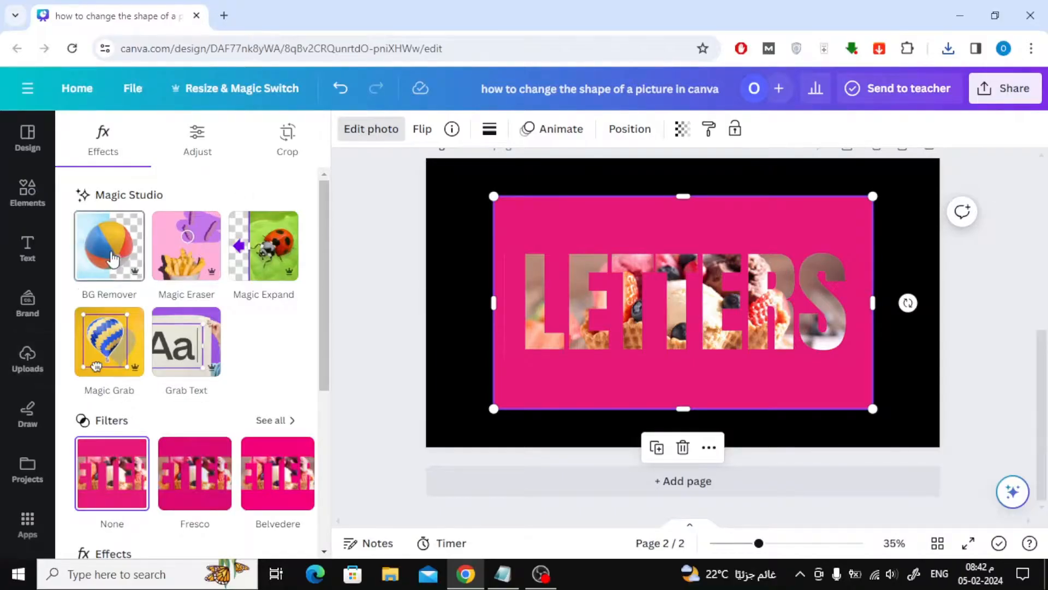
click(108, 245)
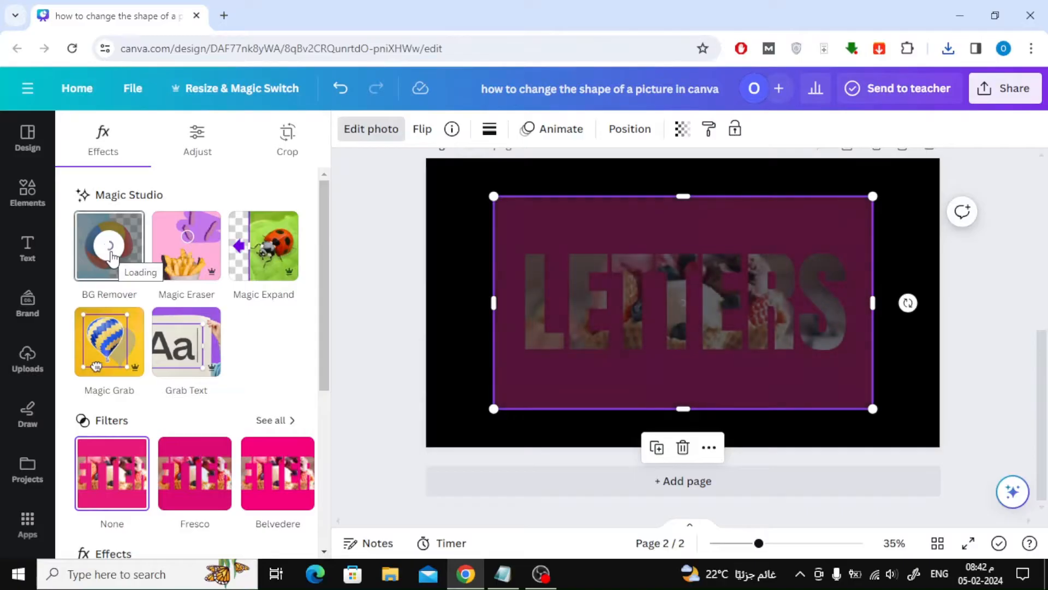
click(109, 246)
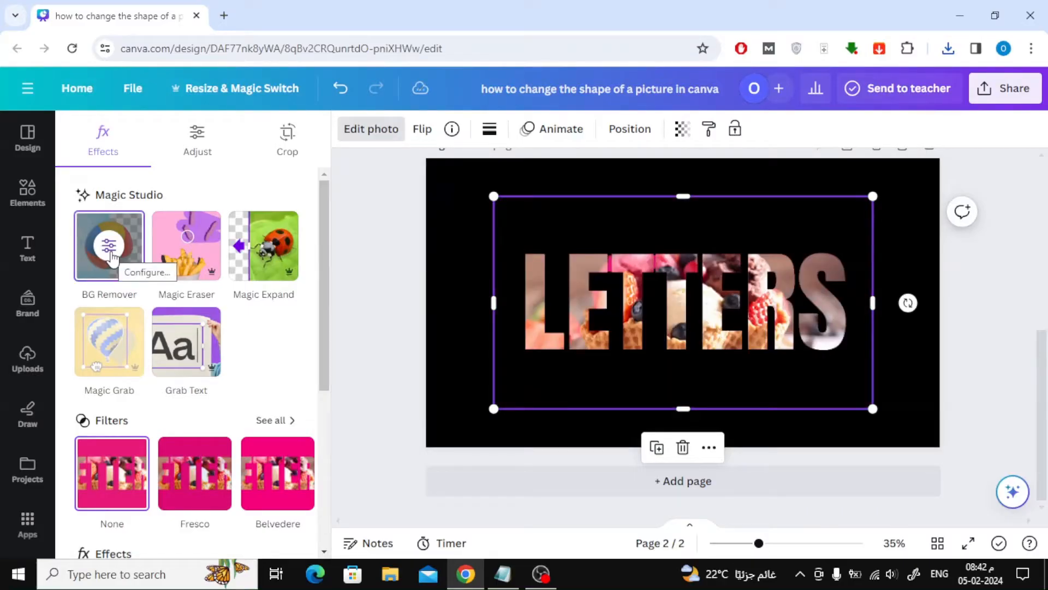